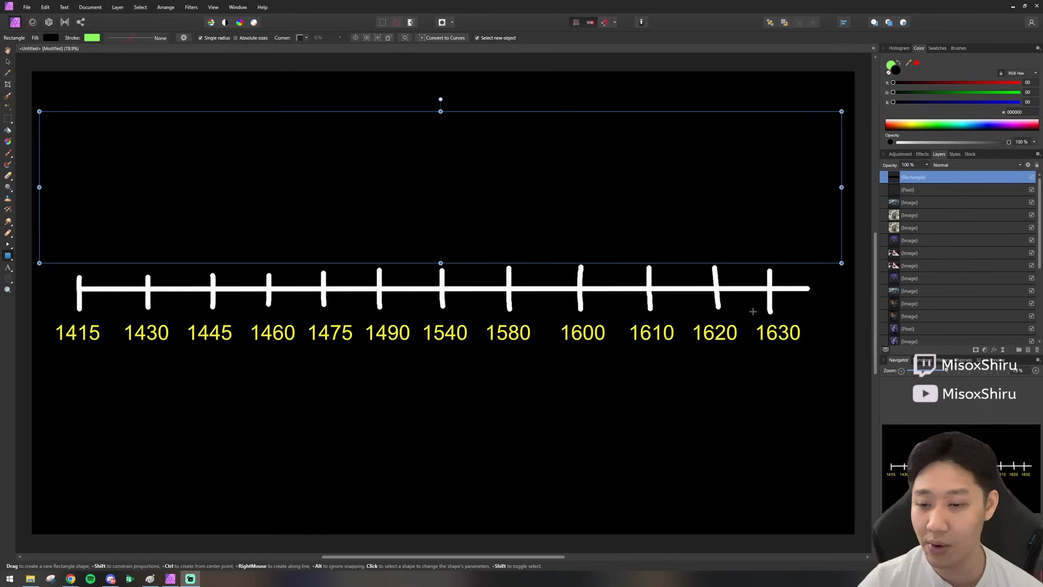
{"action": "mouse_move", "coordinate": [84, 269]}
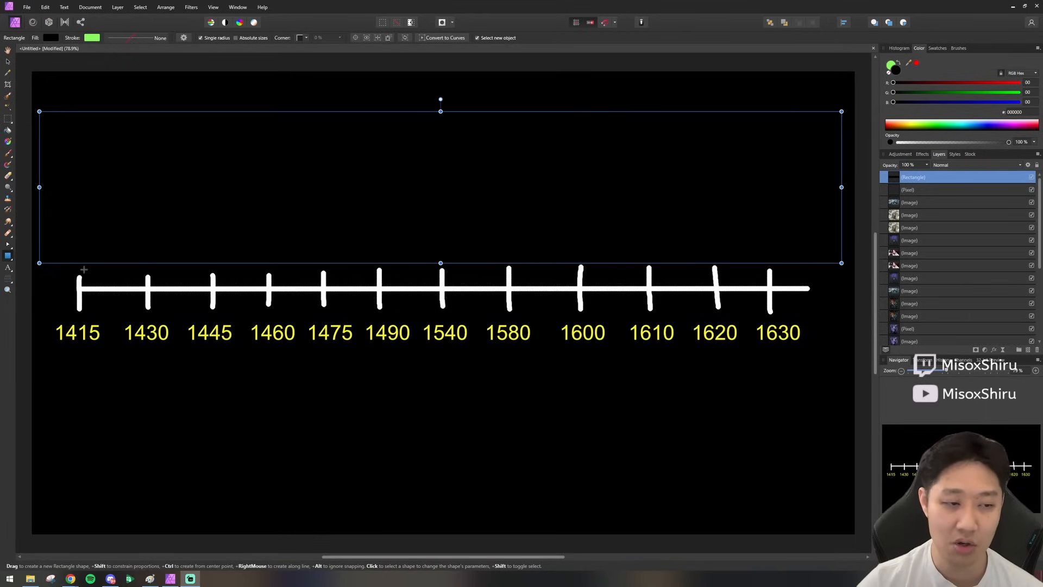
- Drag the black cover's left edge right so the boss images above 1415, 1430, 1445 and 1460 show
{"action": "left_click_drag", "start_coordinate": [39, 187], "coordinate": [75, 187]}
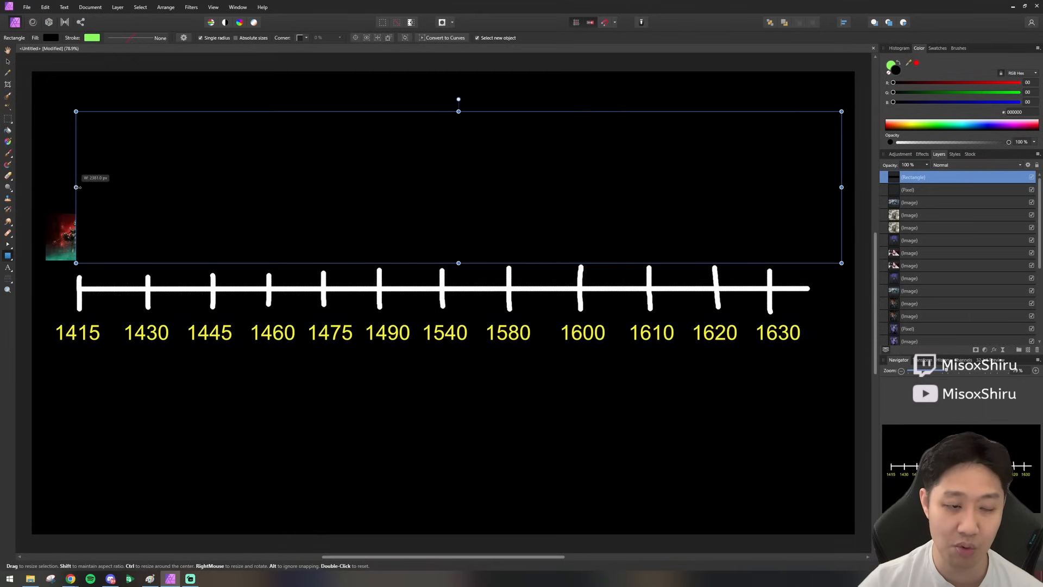
{"action": "left_click_drag", "start_coordinate": [74, 188], "coordinate": [111, 188]}
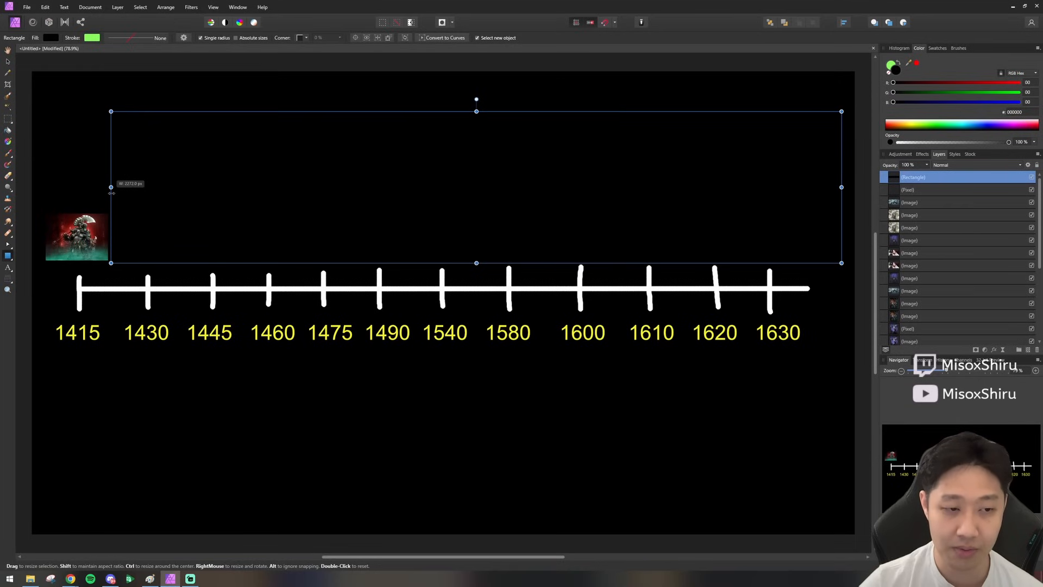
{"action": "left_click_drag", "start_coordinate": [111, 187], "coordinate": [175, 186]}
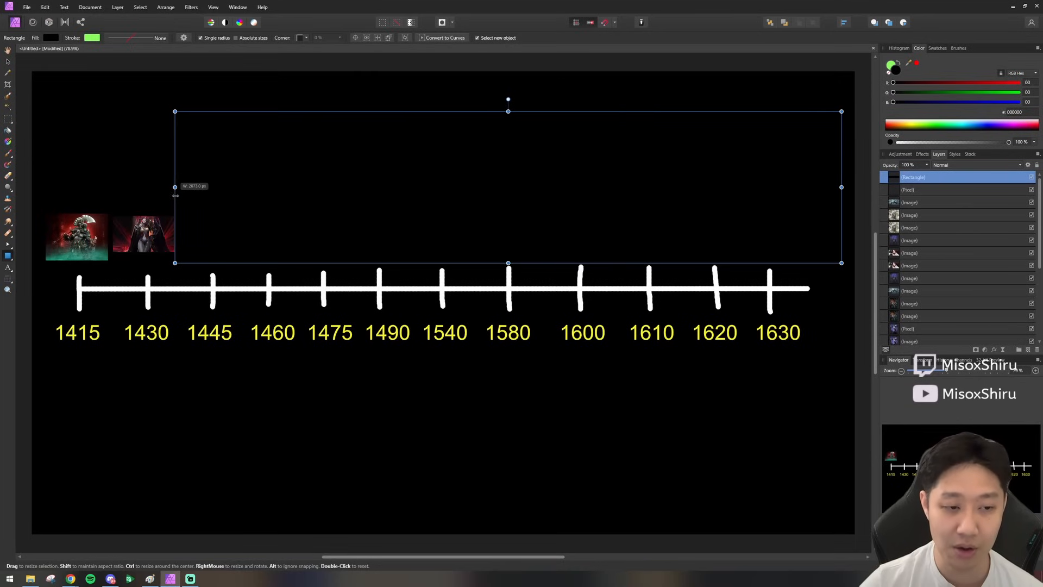
{"action": "left_click_drag", "start_coordinate": [174, 187], "coordinate": [181, 187]}
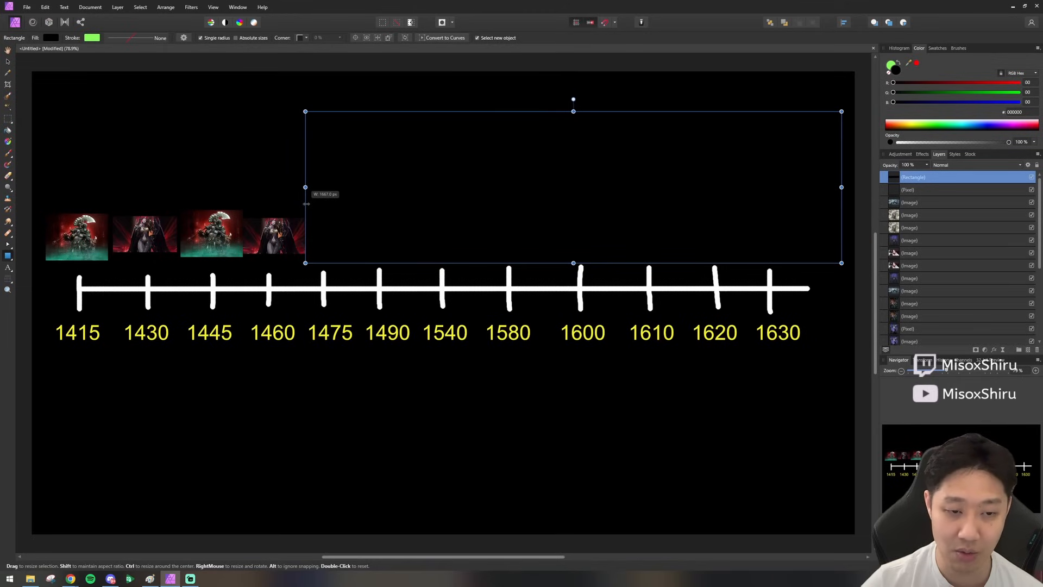
{"action": "left_click_drag", "start_coordinate": [304, 187], "coordinate": [307, 187]}
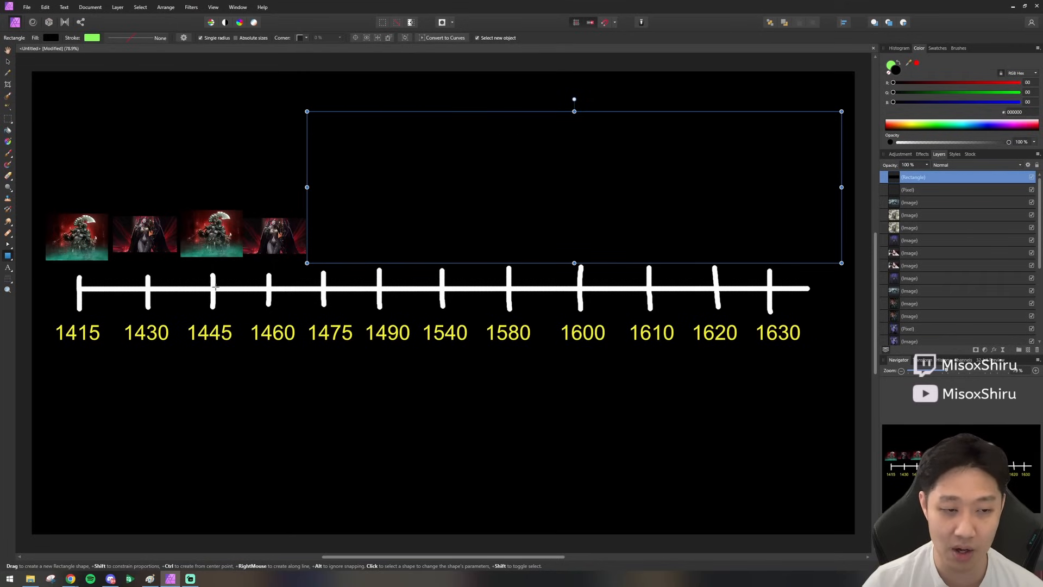
{"action": "mouse_move", "coordinate": [473, 345]}
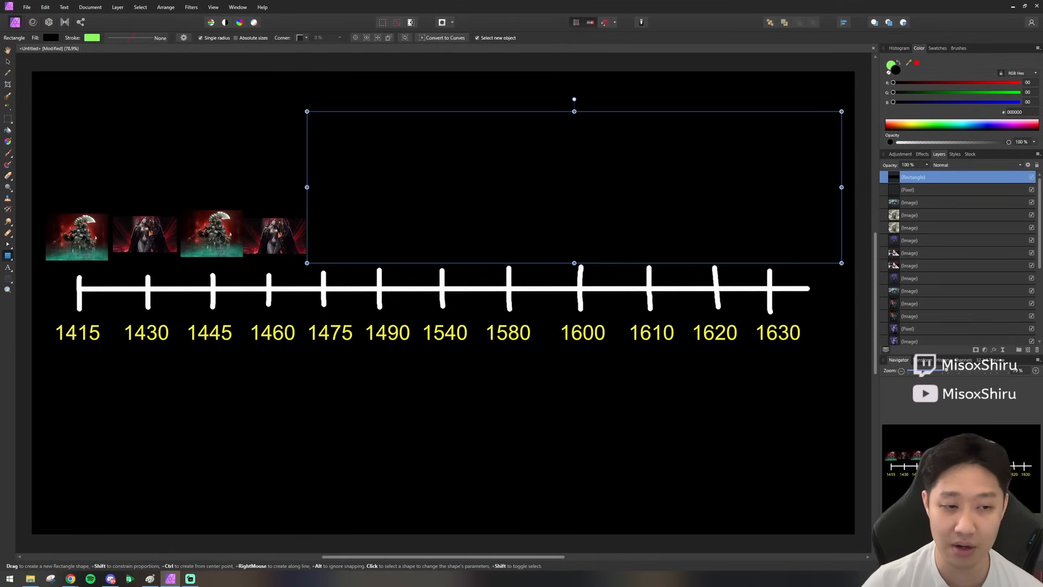
{"action": "mouse_move", "coordinate": [70, 211]}
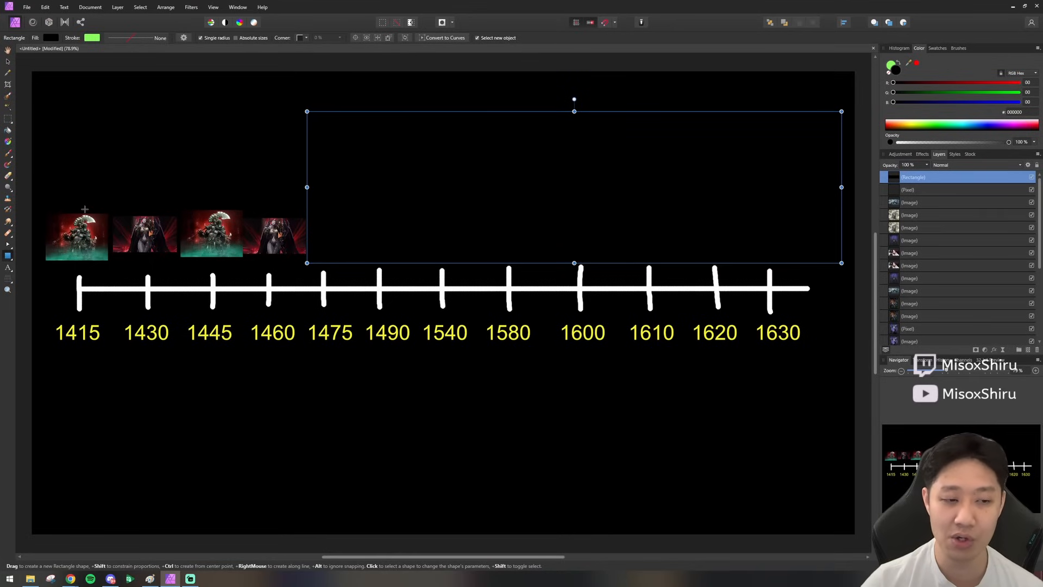
{"action": "mouse_move", "coordinate": [195, 312]}
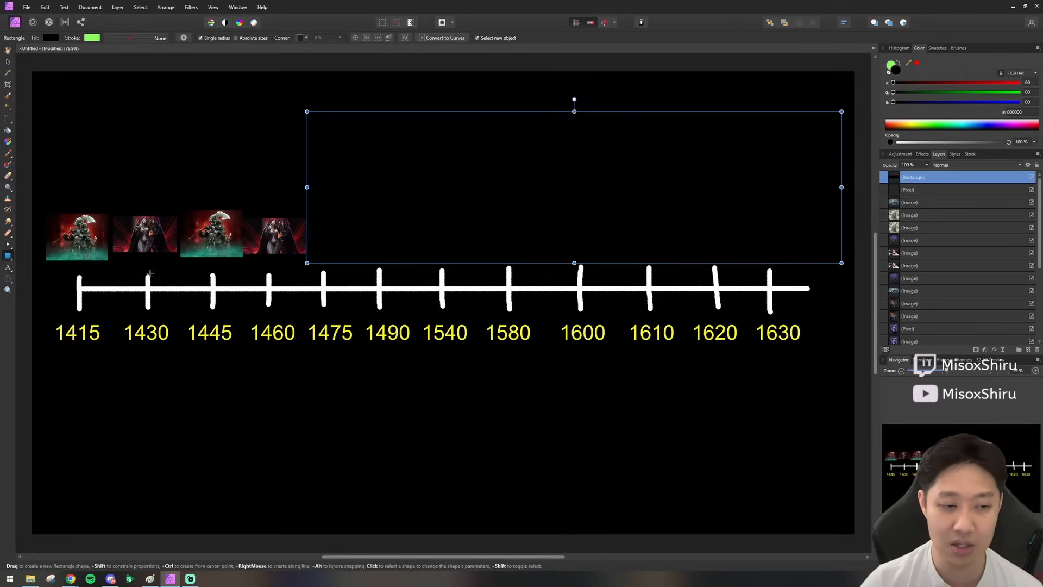
{"action": "mouse_move", "coordinate": [165, 209]}
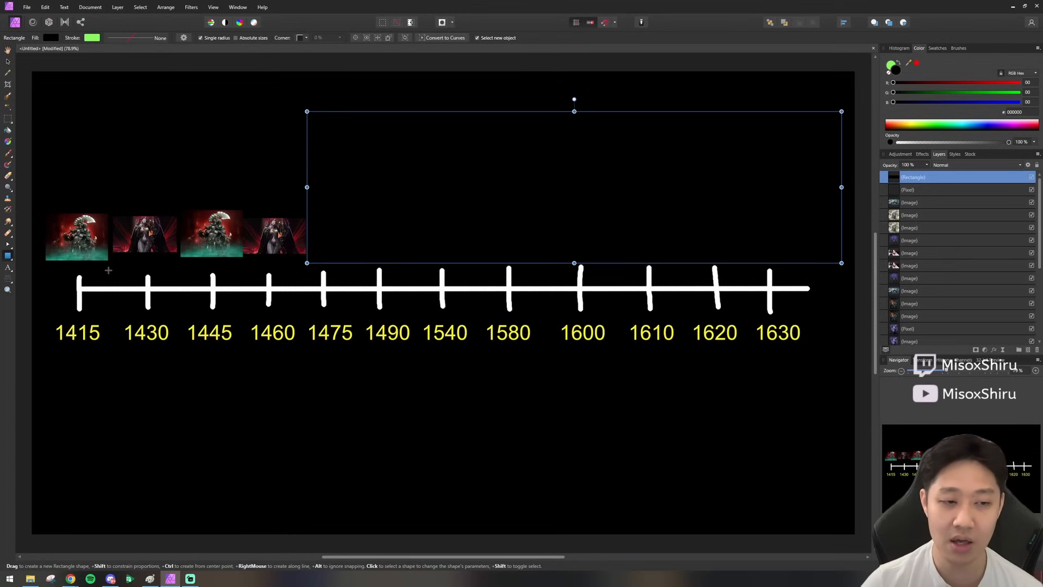
{"action": "mouse_move", "coordinate": [227, 167]}
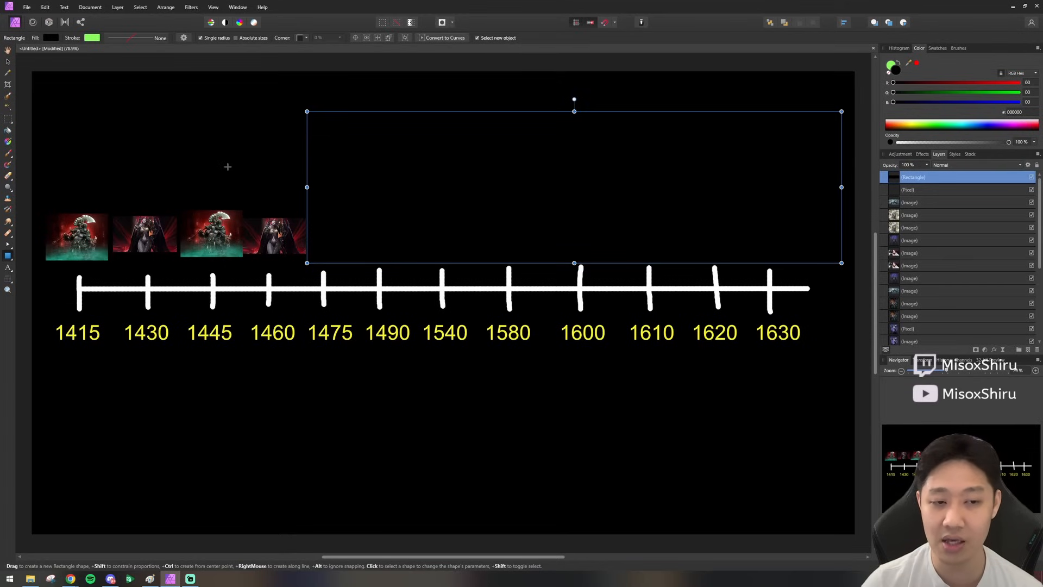
{"action": "mouse_move", "coordinate": [257, 184]}
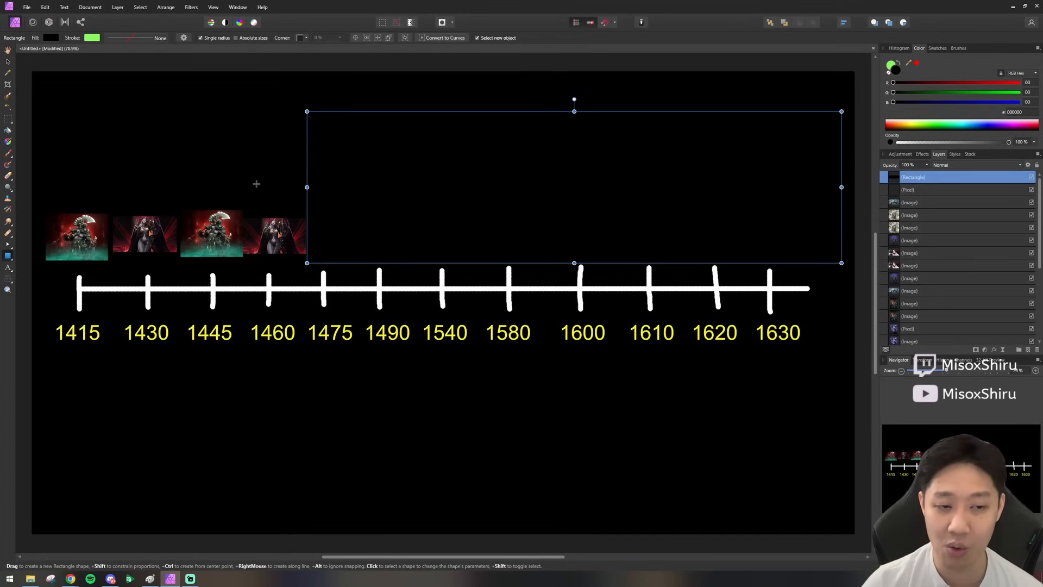
{"action": "mouse_move", "coordinate": [262, 198]}
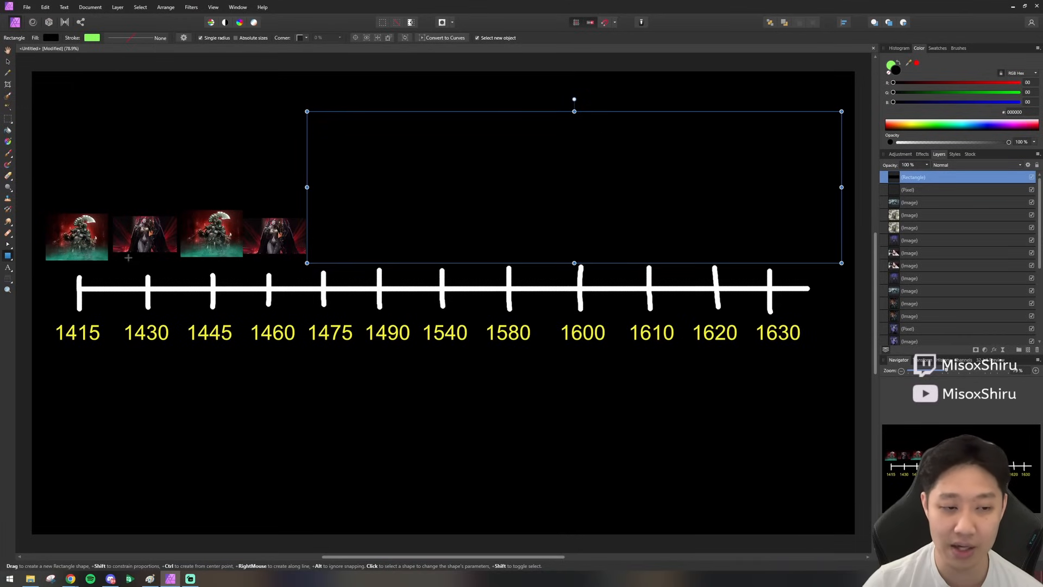
{"action": "mouse_move", "coordinate": [206, 264]}
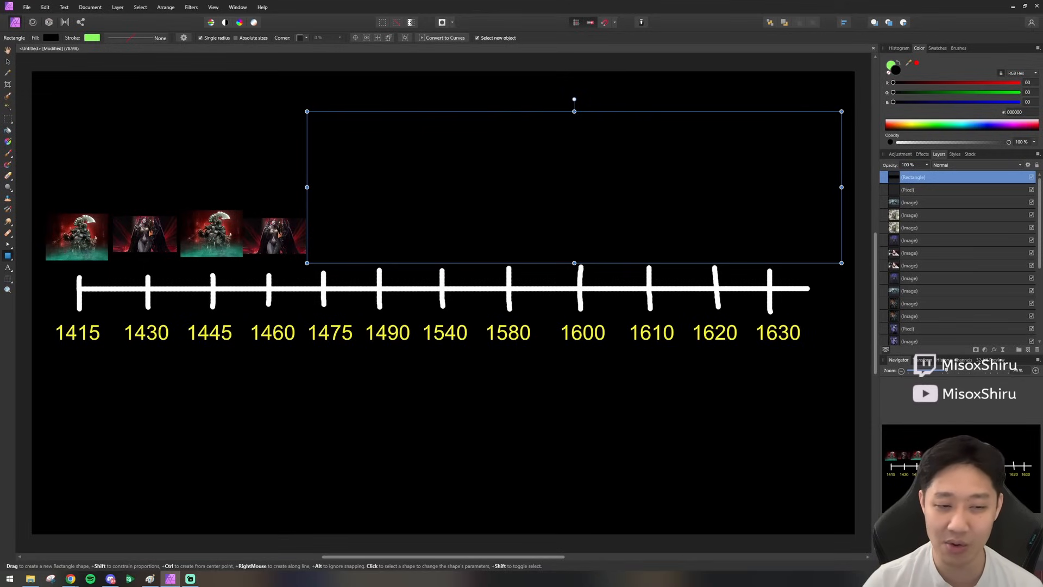
- Nudge the 1445 boss image upward, then uncover the images above 1475 and 1490
{"action": "left_click", "coordinate": [211, 232]}
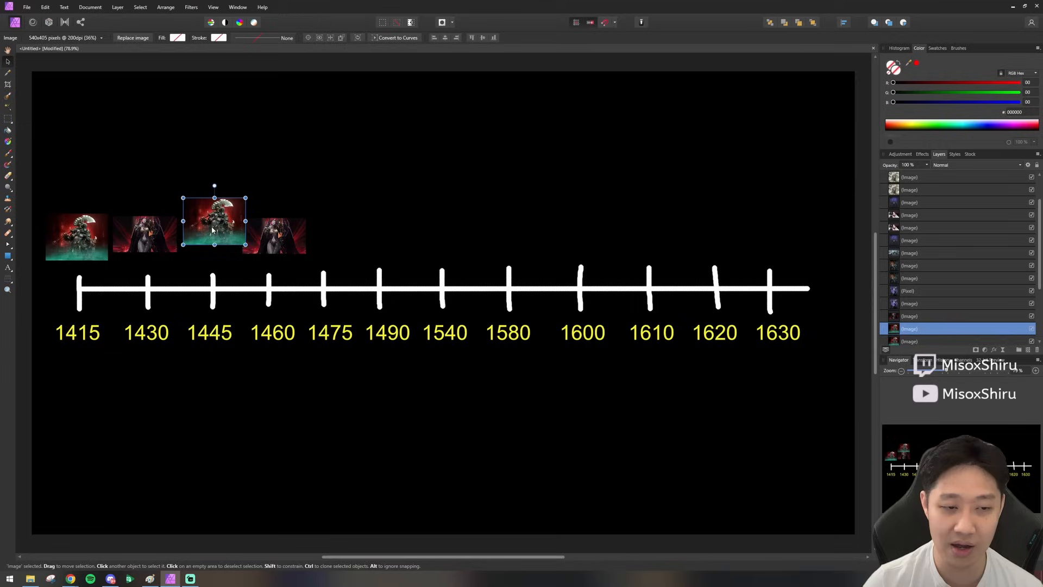
{"action": "left_click_drag", "start_coordinate": [214, 220], "coordinate": [211, 182]}
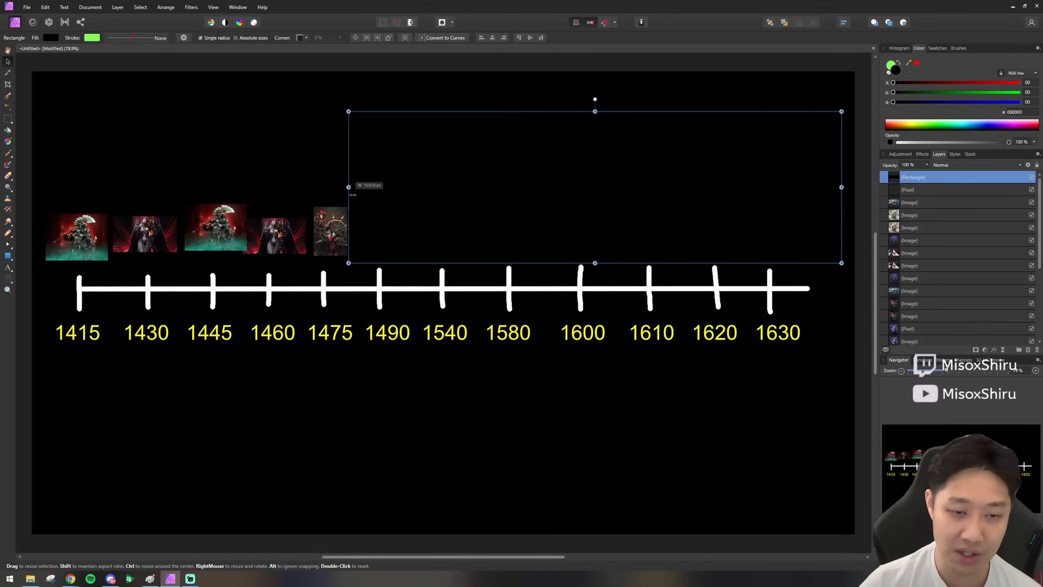
{"action": "left_click_drag", "start_coordinate": [347, 187], "coordinate": [391, 187]}
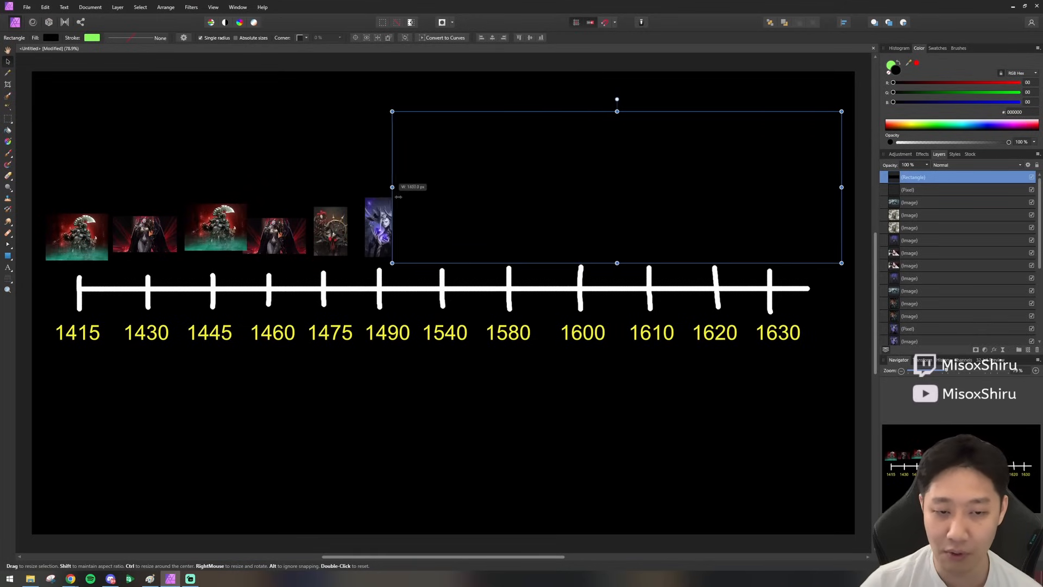
{"action": "left_click_drag", "start_coordinate": [391, 186], "coordinate": [413, 189]}
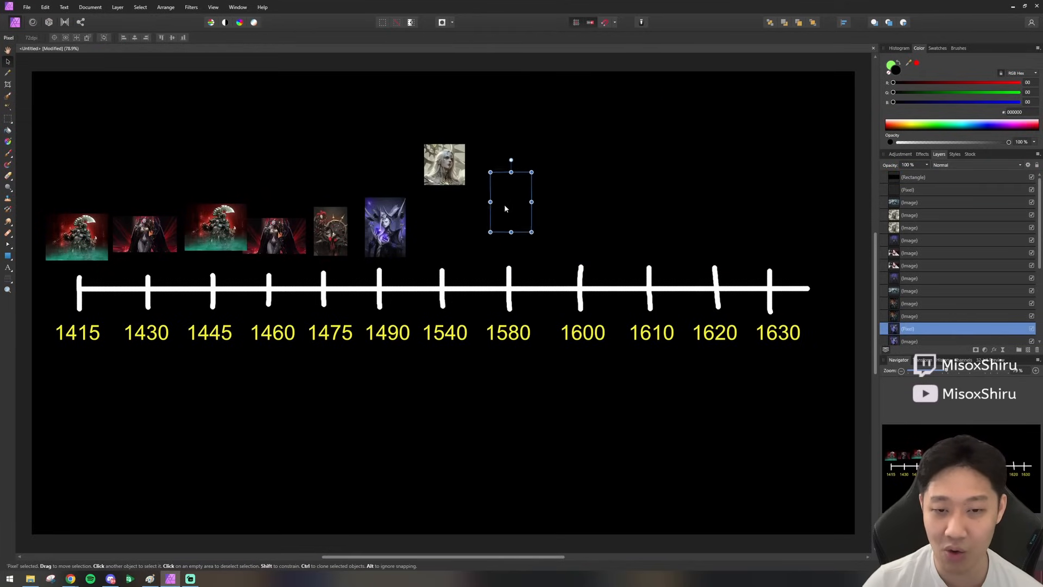
- Rearrange the stacked images over 1540 and 1580 and pull the black cover back to uncover them
{"action": "left_click_drag", "start_coordinate": [511, 202], "coordinate": [448, 230]}
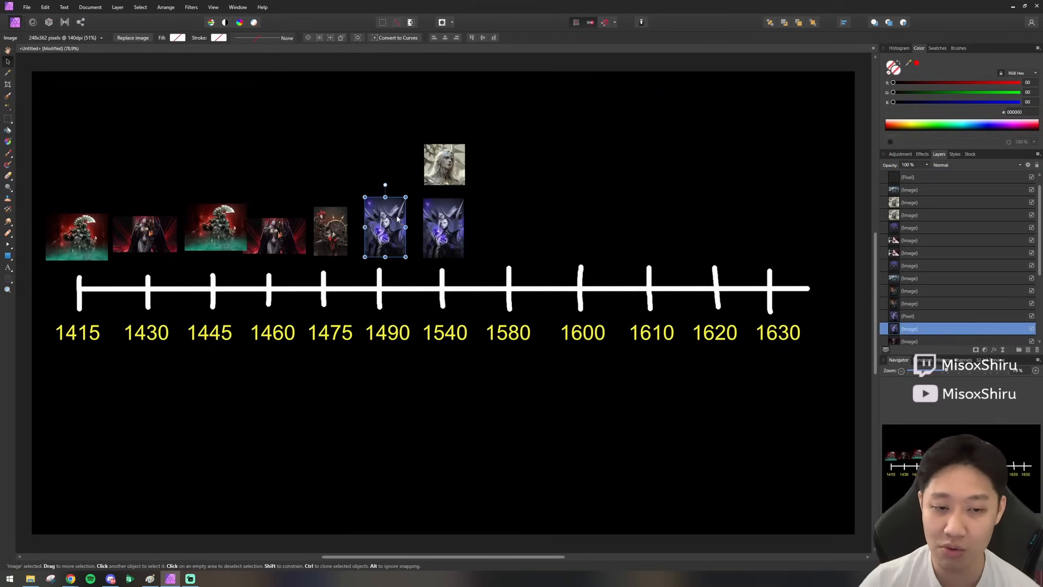
{"action": "left_click_drag", "start_coordinate": [479, 111], "coordinate": [841, 263]}
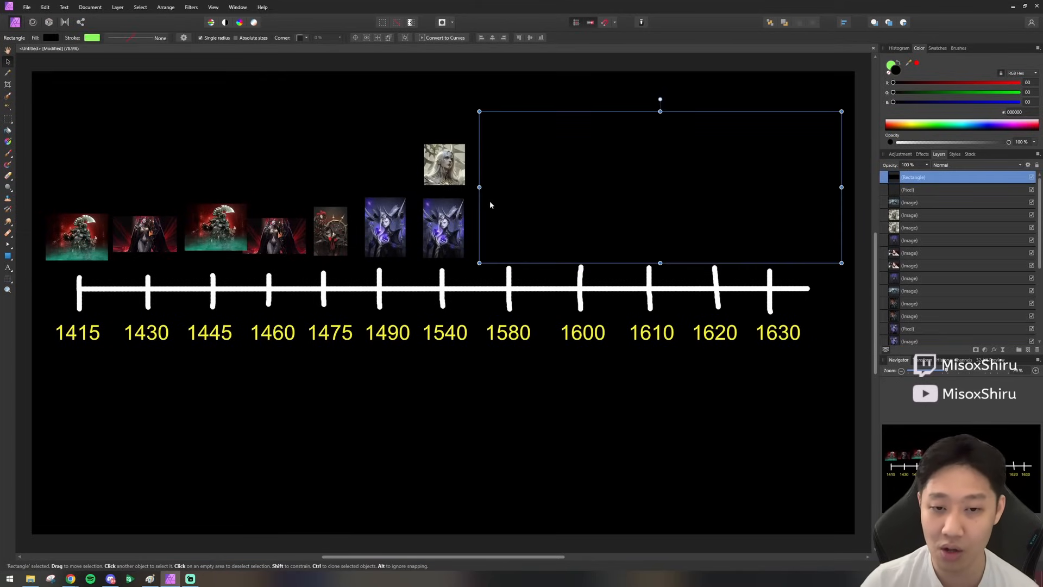
{"action": "left_click_drag", "start_coordinate": [479, 187], "coordinate": [416, 187]}
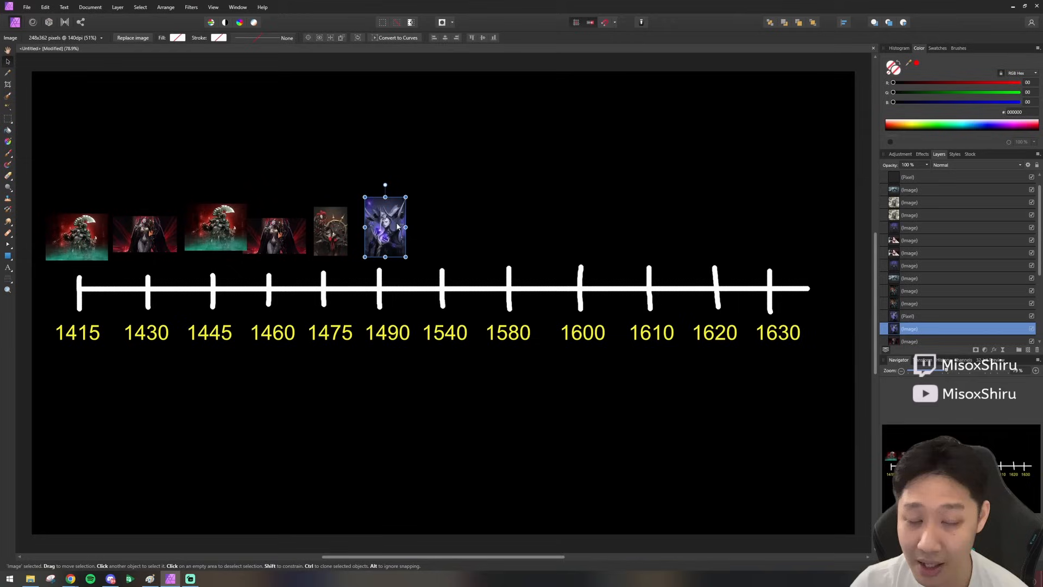
{"action": "mouse_move", "coordinate": [383, 206]}
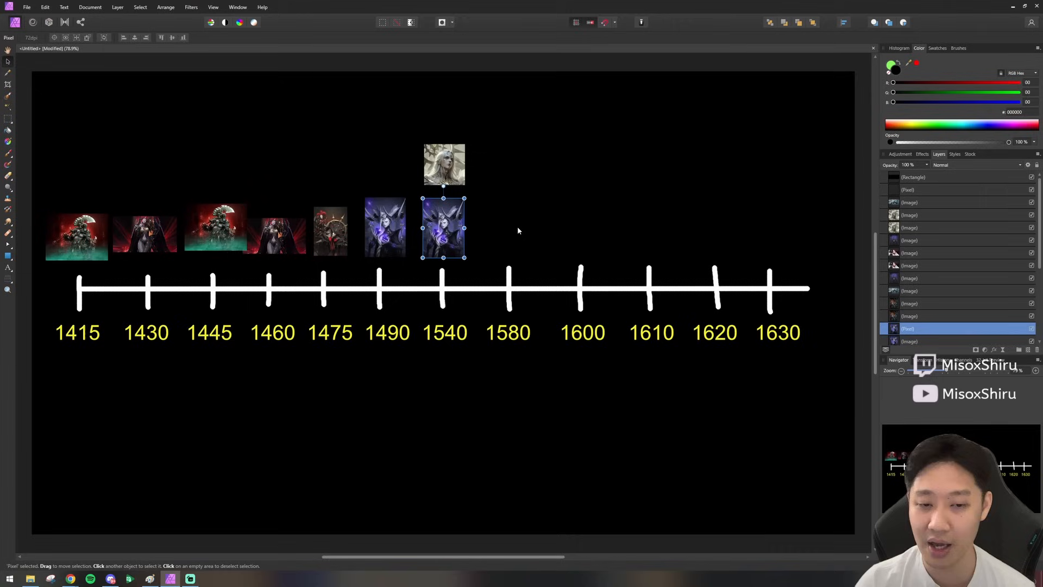
{"action": "left_click_drag", "start_coordinate": [476, 110], "coordinate": [841, 263]}
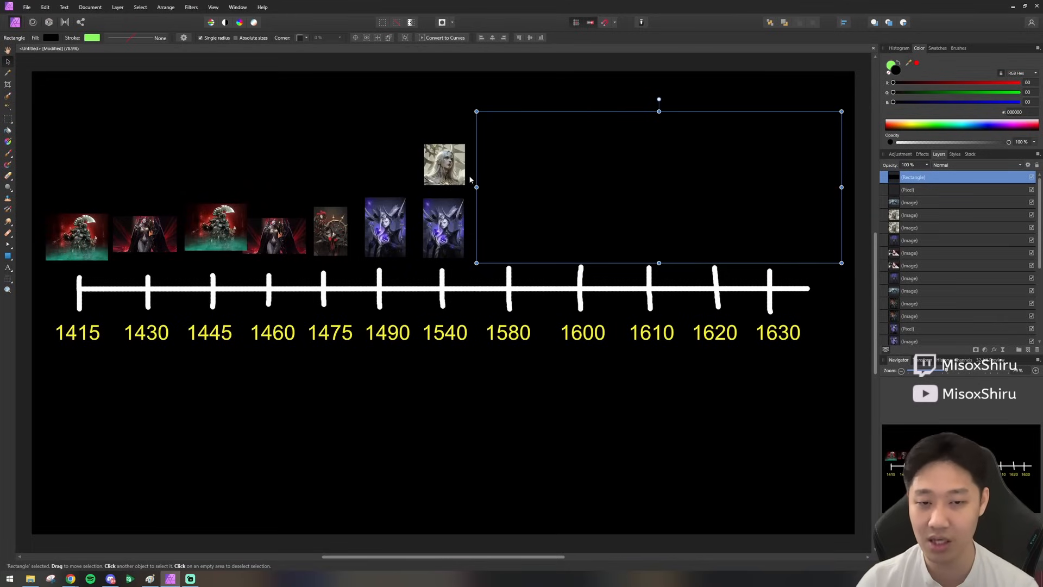
{"action": "mouse_move", "coordinate": [449, 208]}
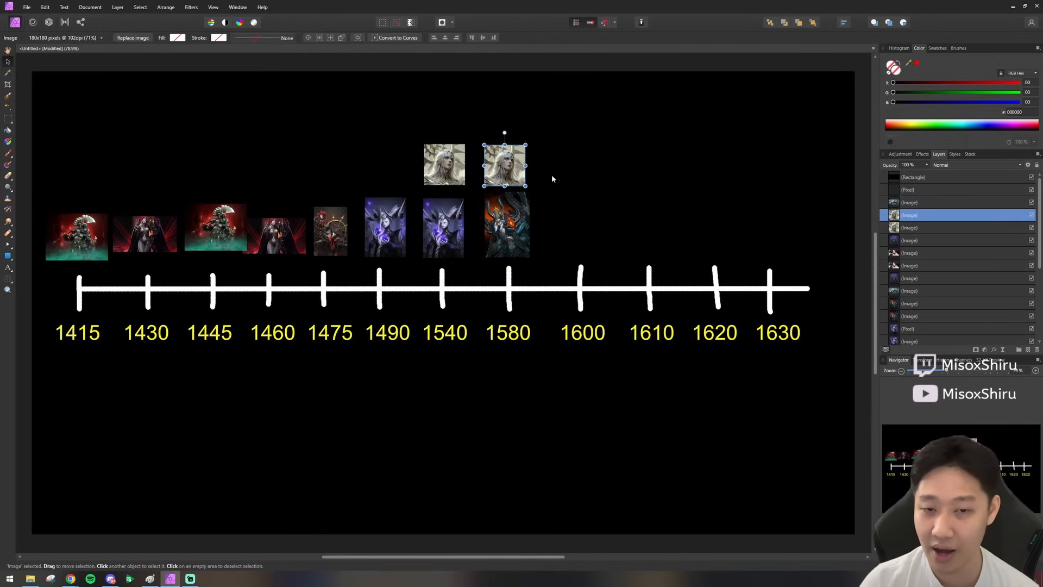
{"action": "left_click_drag", "start_coordinate": [585, 111], "coordinate": [841, 263]}
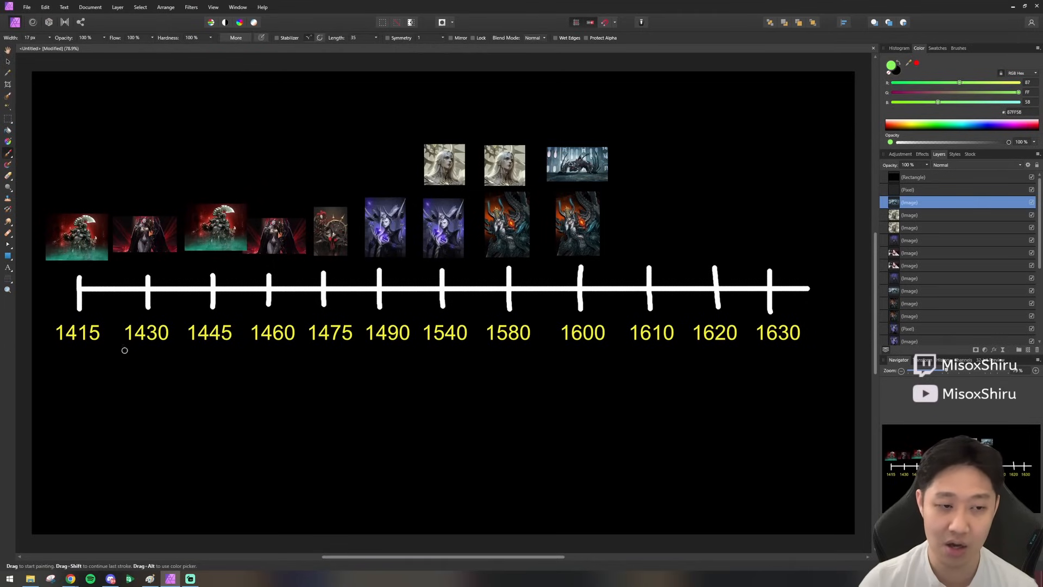
- Paint a green arcing arrow from the 1415 boss image to the 1445 image, with arrowhead
{"action": "left_click_drag", "start_coordinate": [82, 195], "coordinate": [208, 174]}
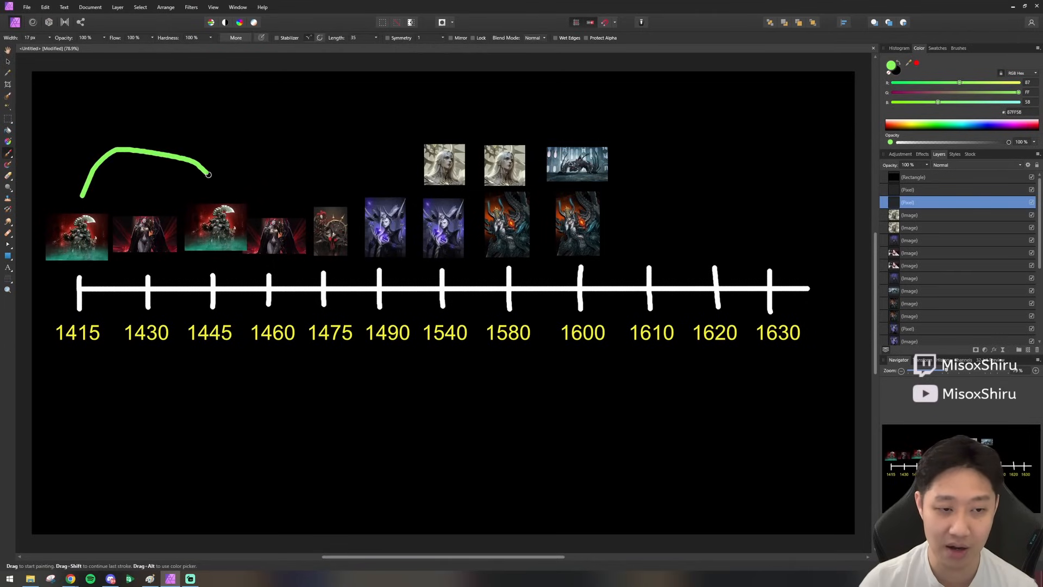
{"action": "left_click_drag", "start_coordinate": [209, 173], "coordinate": [217, 193]}
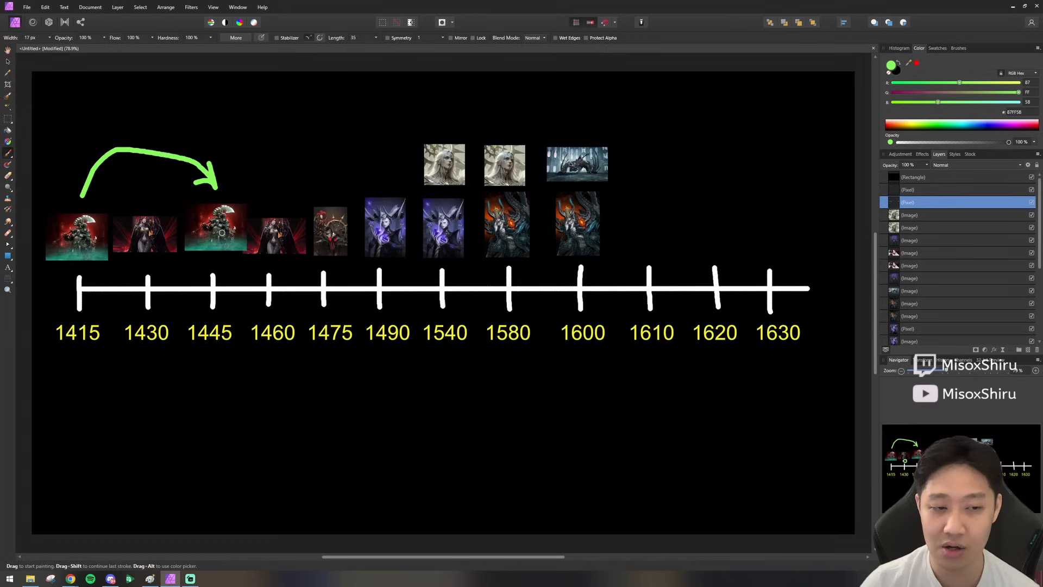
{"action": "mouse_move", "coordinate": [21, 97]}
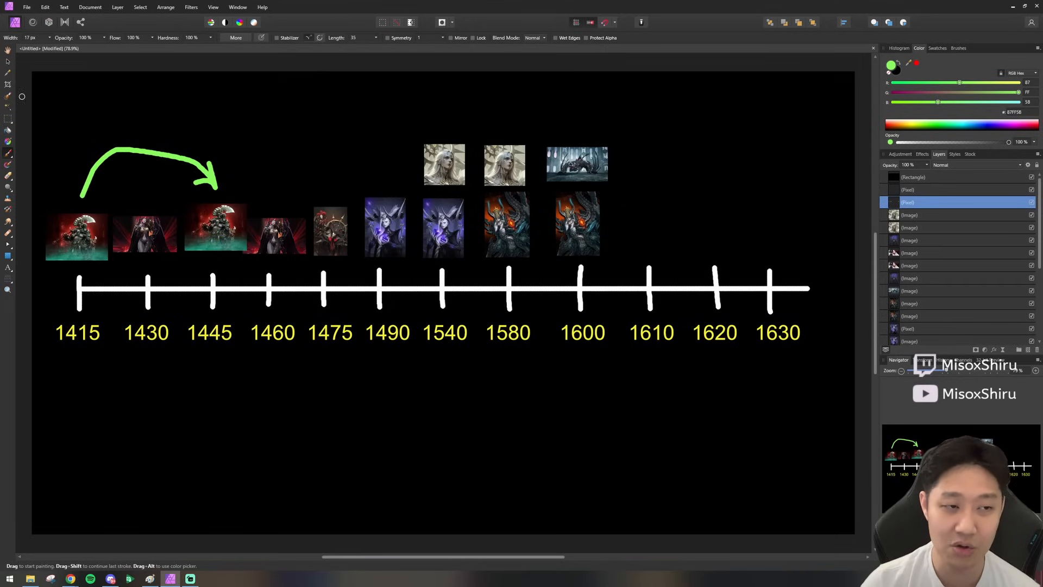
{"action": "left_click_drag", "start_coordinate": [618, 111], "coordinate": [841, 263]}
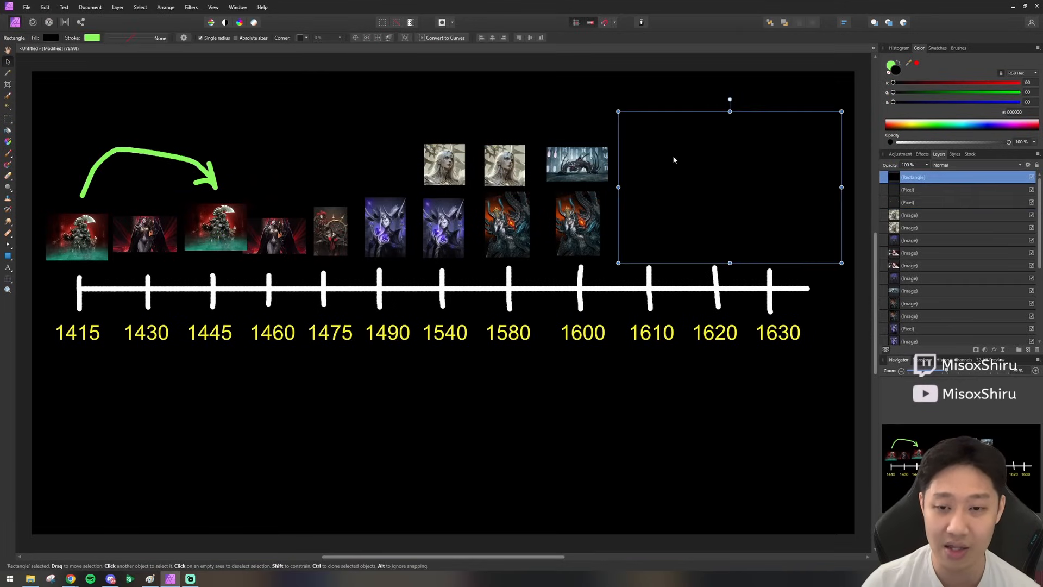
{"action": "mouse_move", "coordinate": [653, 195]}
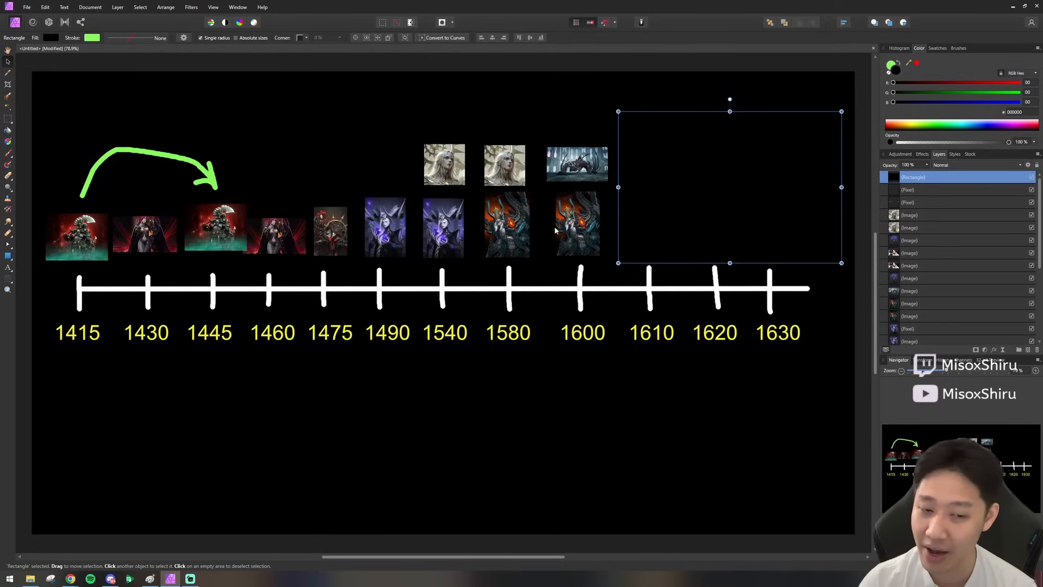
{"action": "mouse_move", "coordinate": [356, 243]}
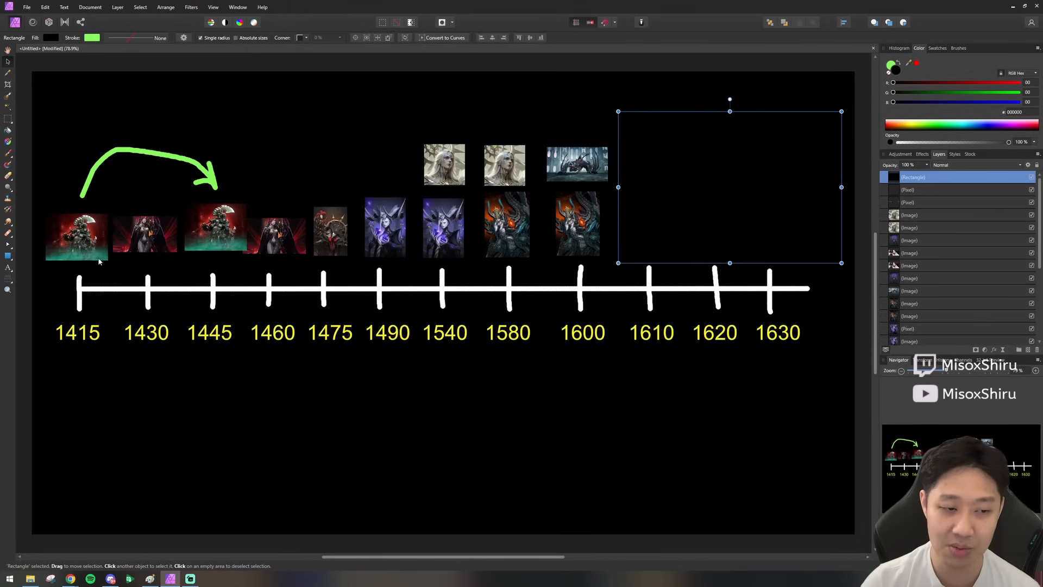
{"action": "mouse_move", "coordinate": [224, 189]}
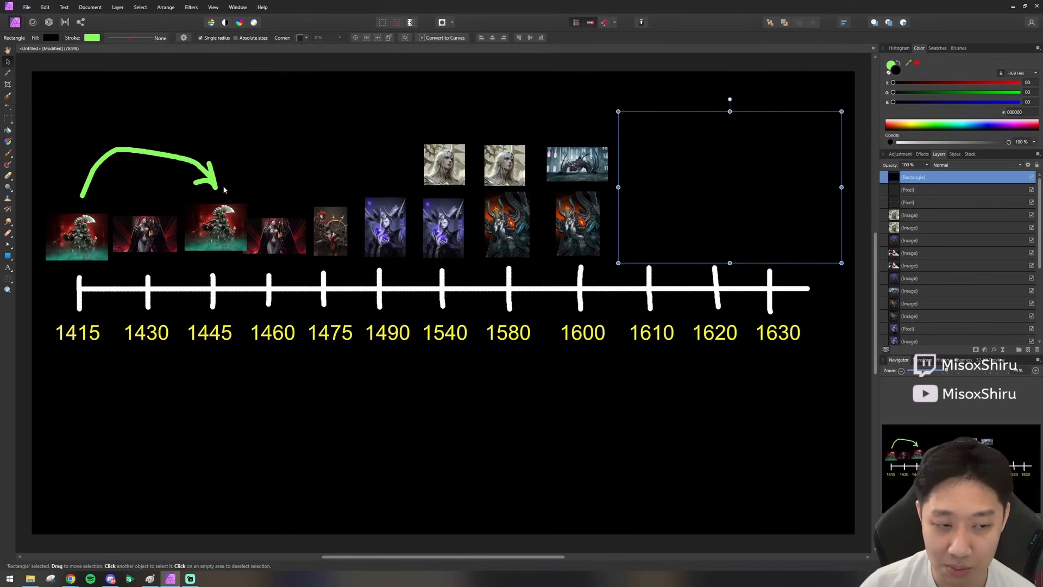
{"action": "mouse_move", "coordinate": [226, 191]}
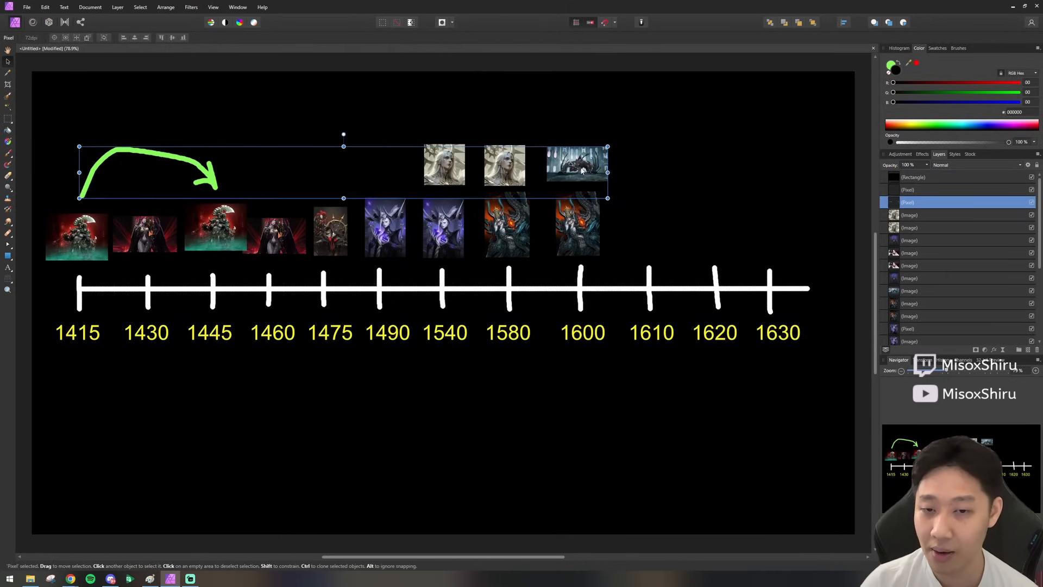
- Resize the black rectangle so only the 1630 column stays covered, revealing 1610 and 1620
{"action": "left_click_drag", "start_coordinate": [618, 111], "coordinate": [841, 263]}
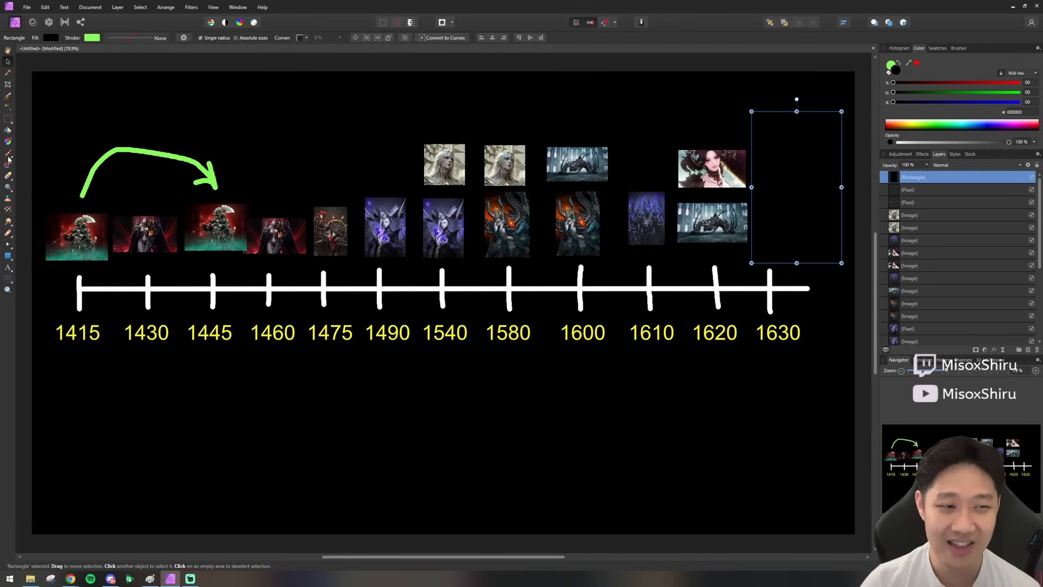
- With the Paint Brush on a pixel layer, paint a green curved arrow under 1600–1620, then return to Move
{"action": "left_click", "coordinate": [9, 152]}
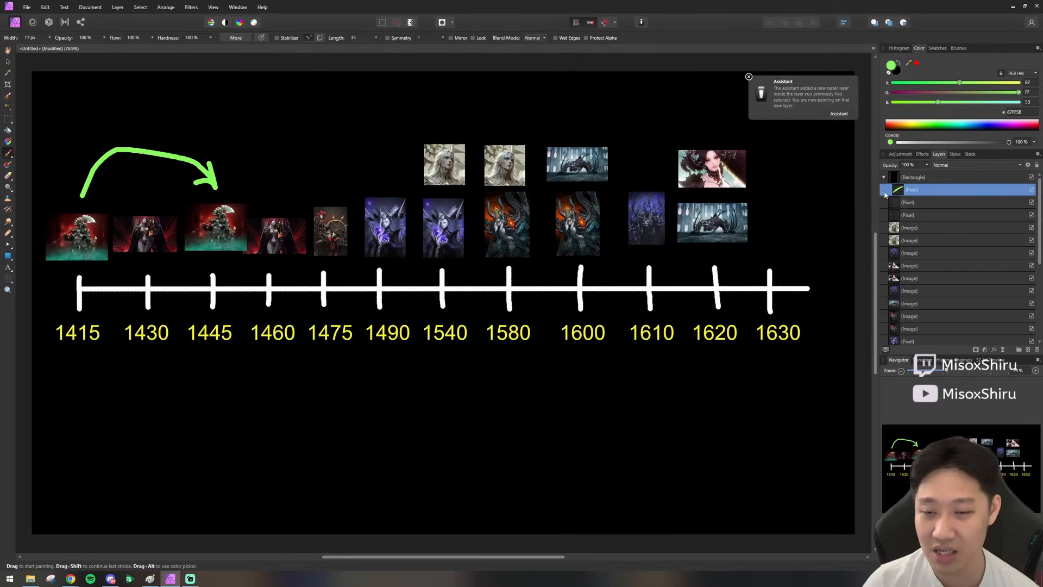
{"action": "left_click", "coordinate": [914, 177]}
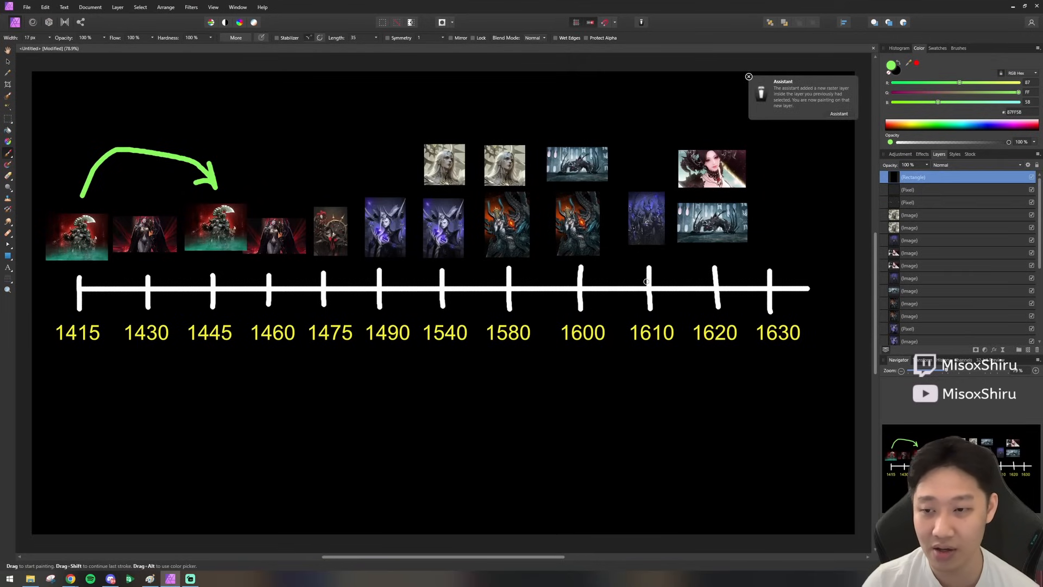
{"action": "left_click", "coordinate": [931, 189]}
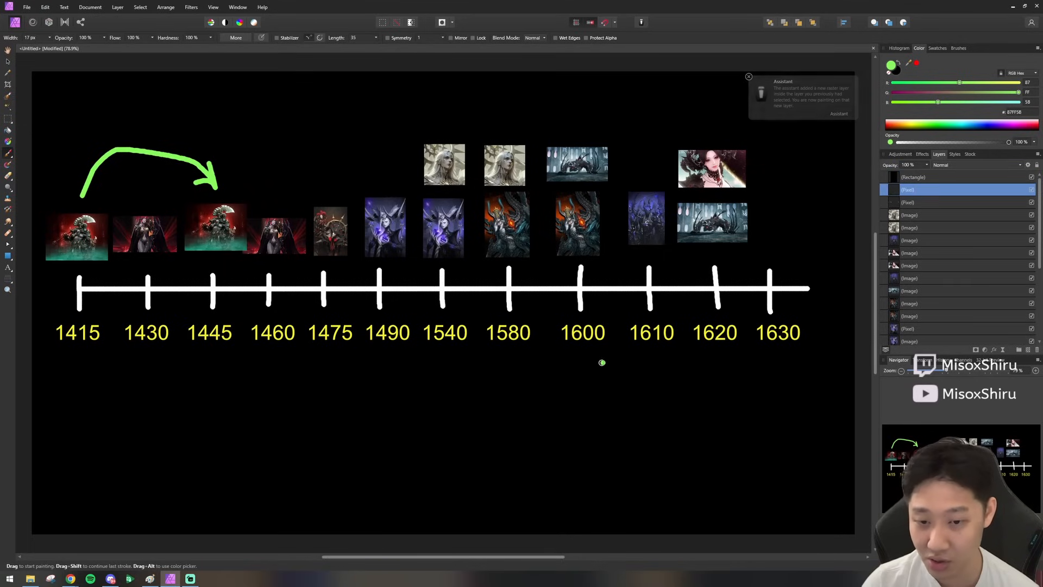
{"action": "left_click_drag", "start_coordinate": [602, 363], "coordinate": [698, 350]}
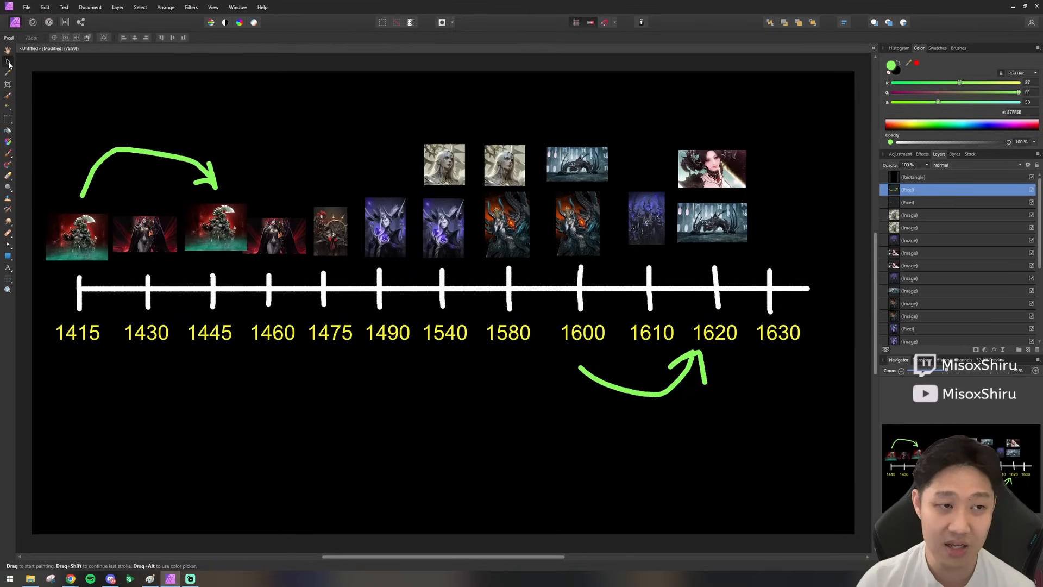
{"action": "left_click", "coordinate": [642, 372]}
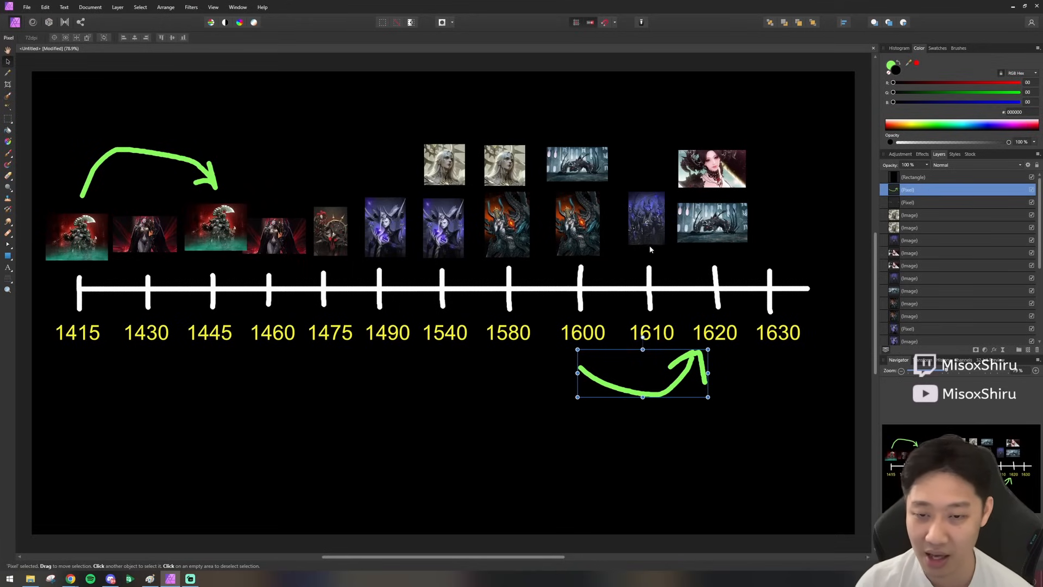
{"action": "mouse_move", "coordinate": [614, 144]}
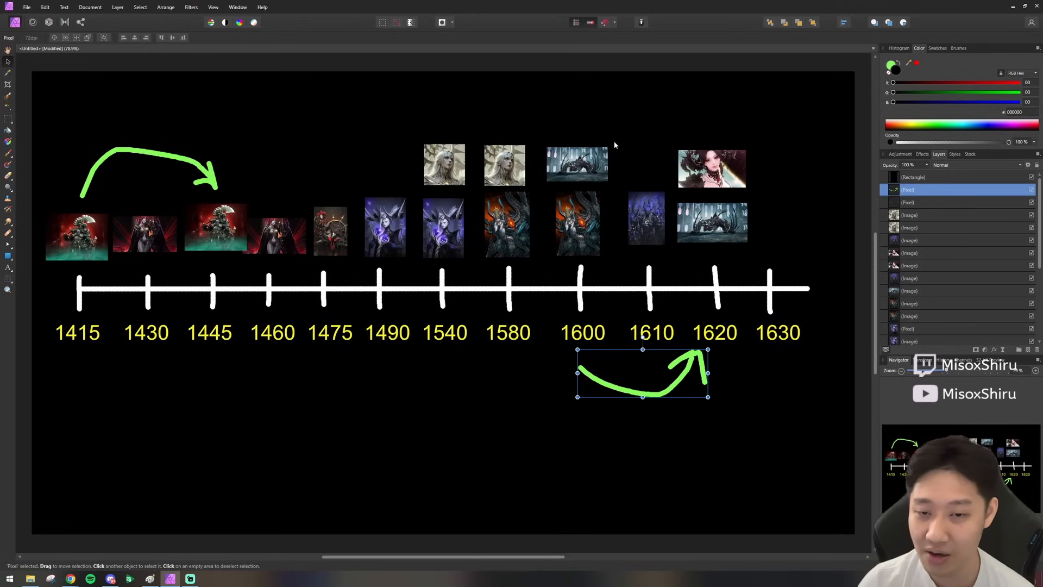
{"action": "mouse_move", "coordinate": [719, 238]}
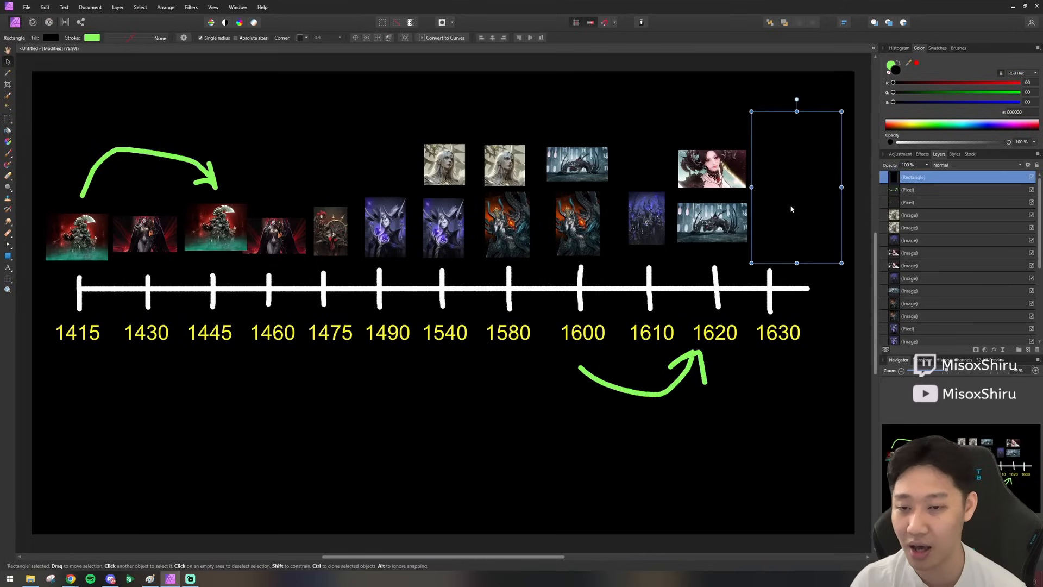
{"action": "mouse_move", "coordinate": [603, 208]}
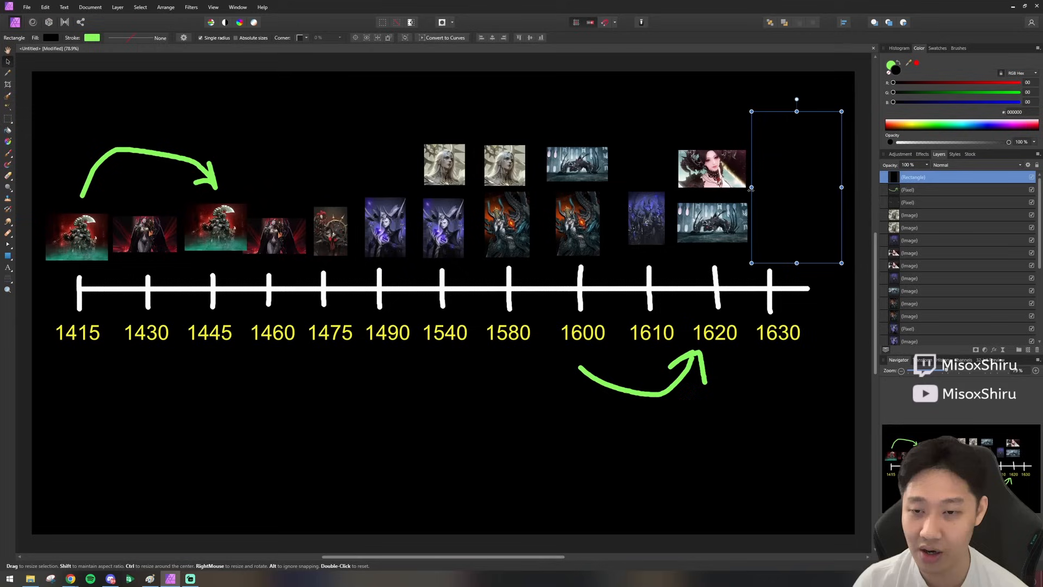
- Narrow the black cover to a sliver so the 1630 images show, and select the 1620 portrait
{"action": "left_click_drag", "start_coordinate": [751, 188], "coordinate": [784, 188]}
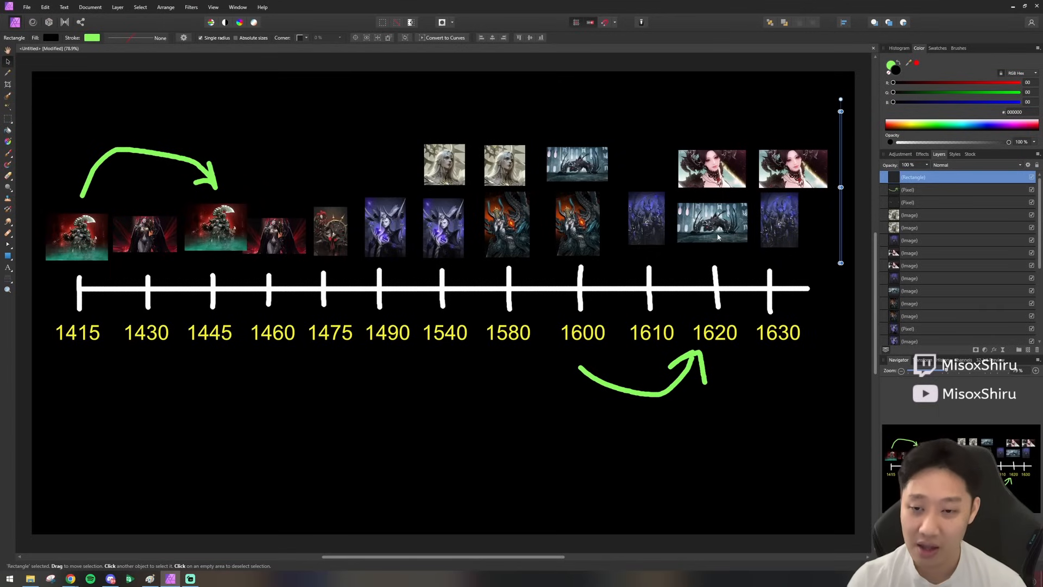
{"action": "left_click", "coordinate": [711, 168]}
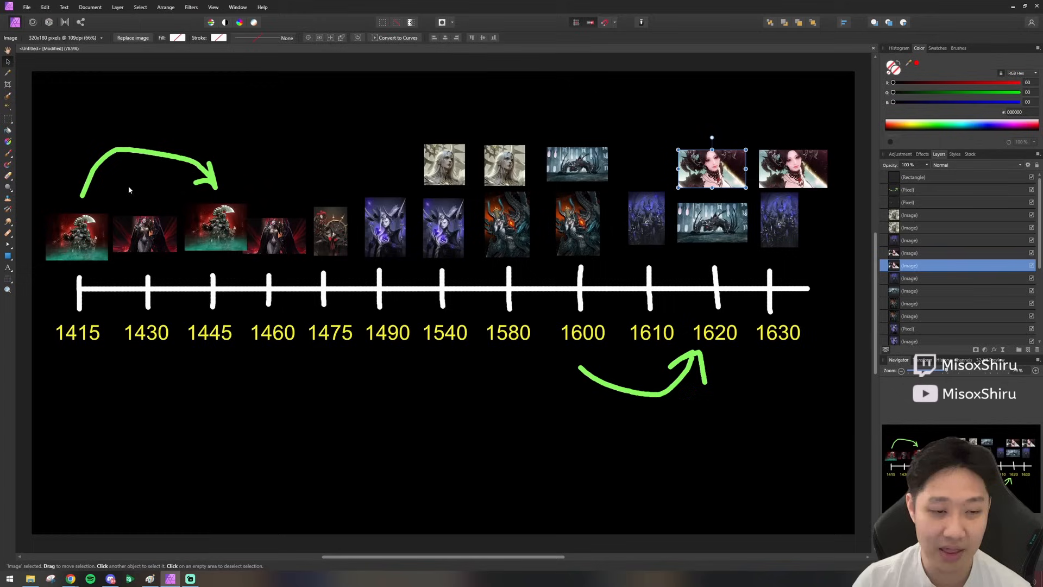
{"action": "mouse_move", "coordinate": [639, 191]}
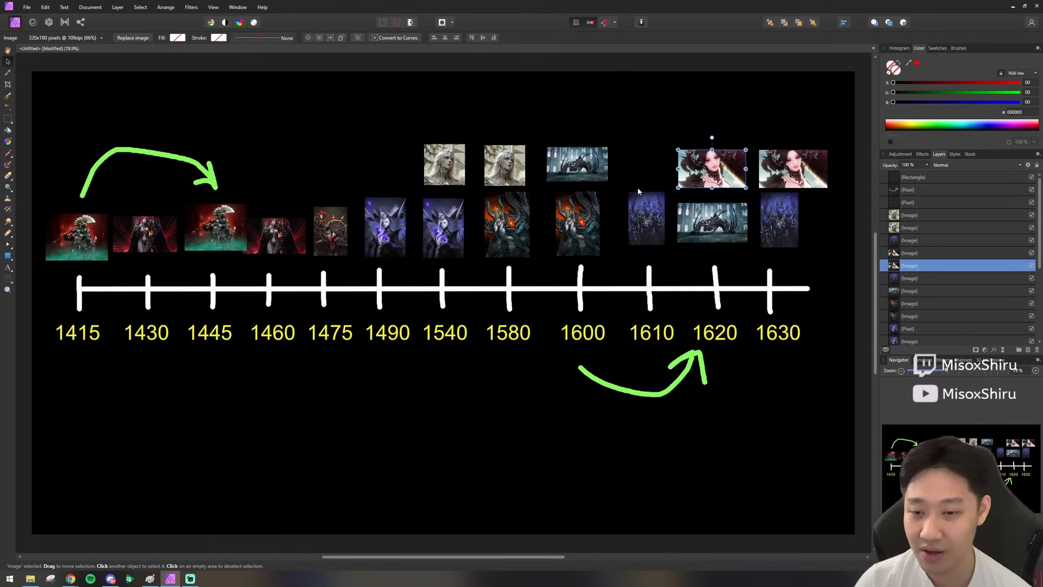
{"action": "mouse_move", "coordinate": [835, 192]}
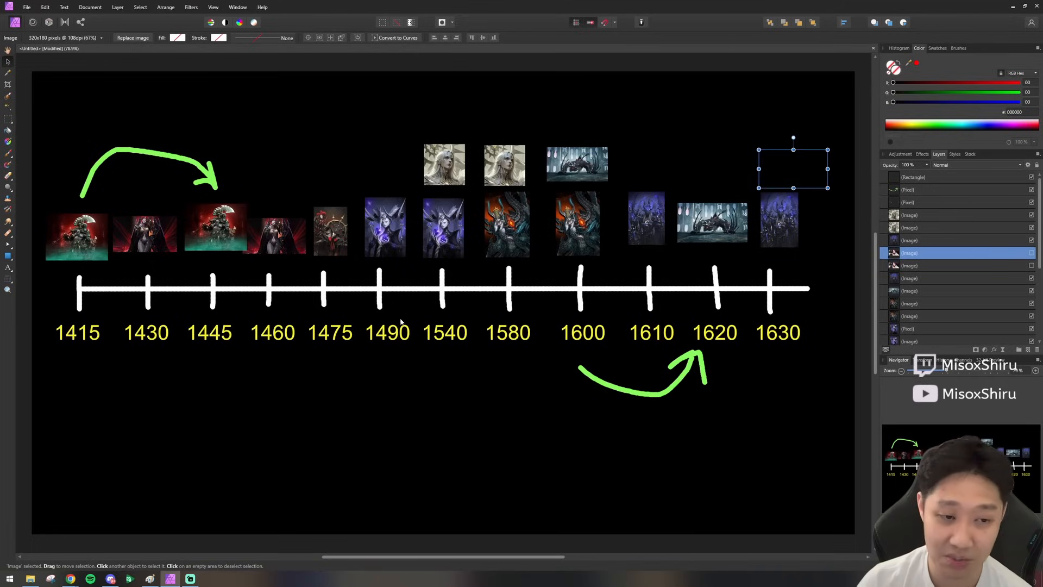
{"action": "mouse_move", "coordinate": [711, 314]}
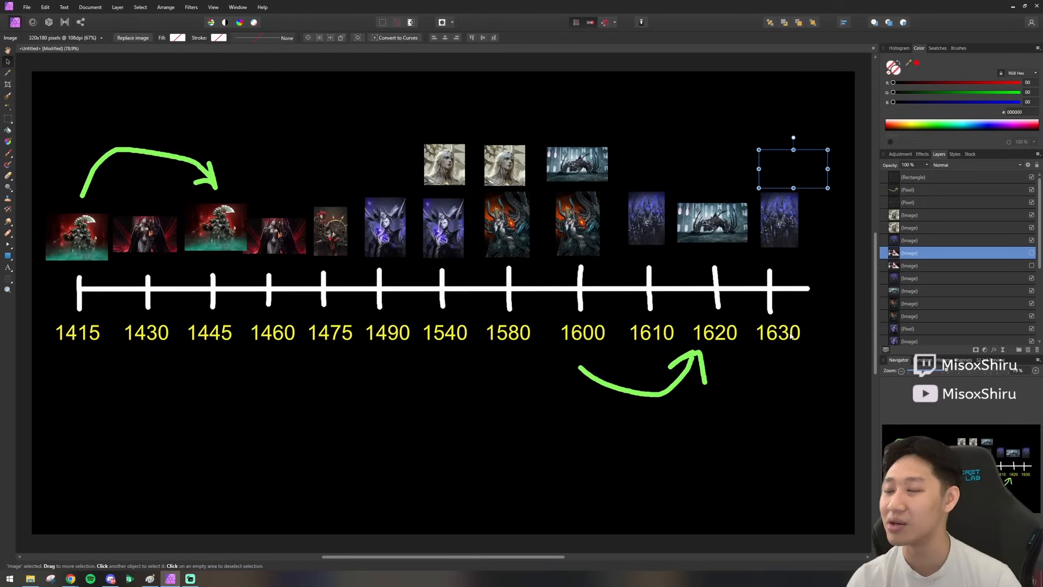
{"action": "mouse_move", "coordinate": [656, 279]}
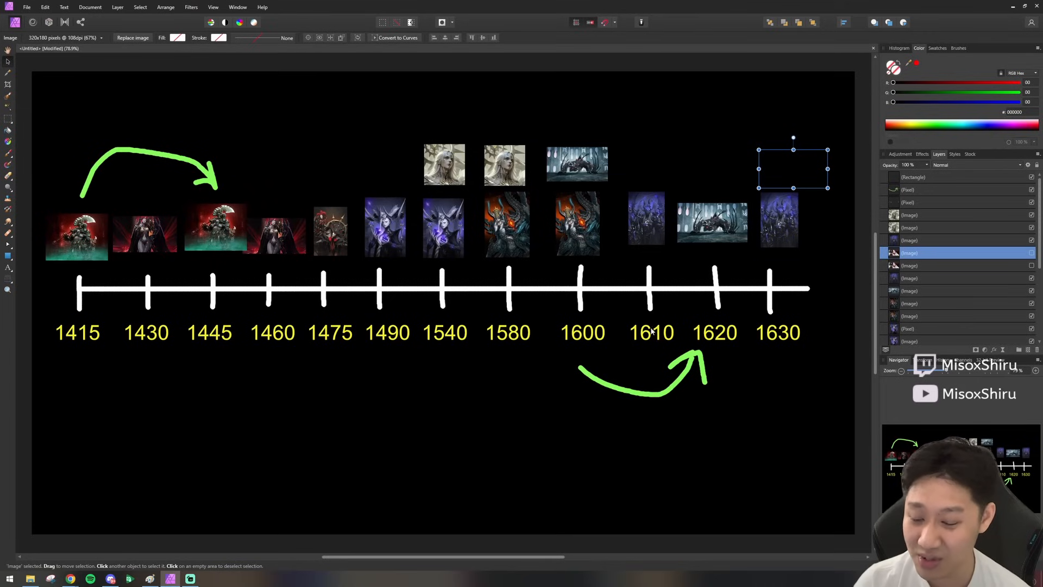
{"action": "mouse_move", "coordinate": [790, 343]}
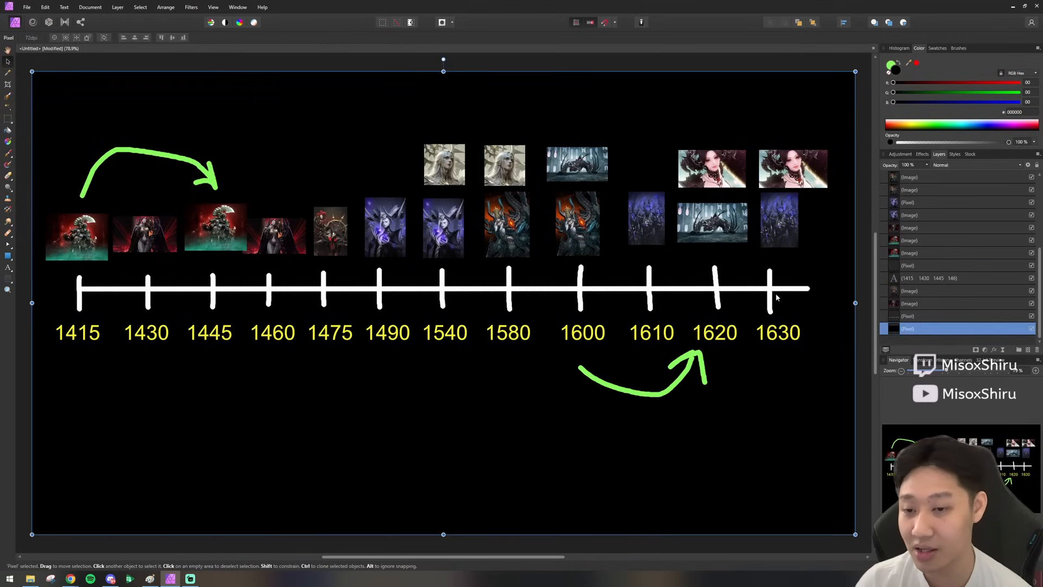
{"action": "left_click", "coordinate": [712, 223]}
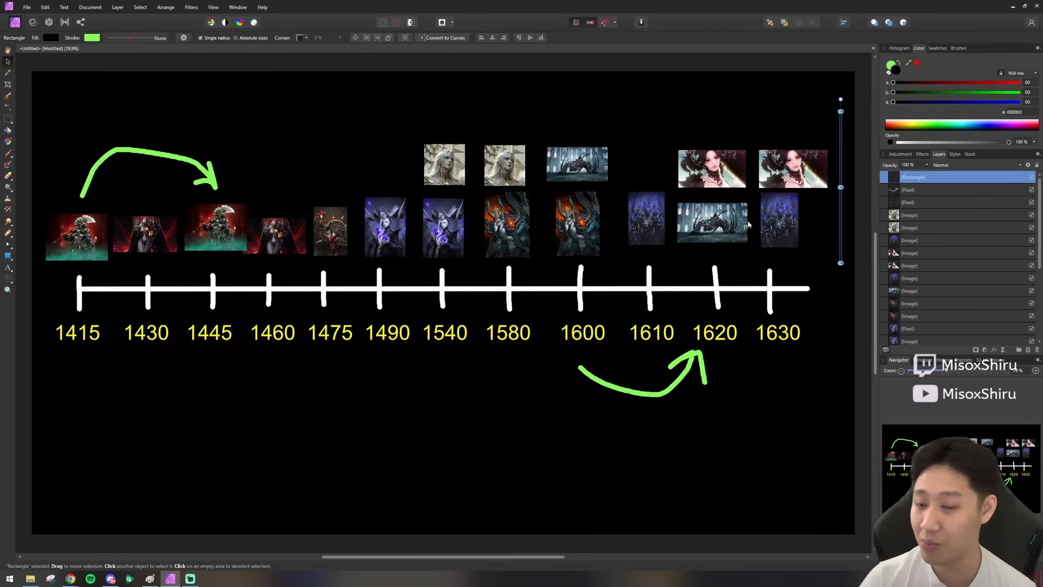
{"action": "left_click", "coordinate": [712, 224]}
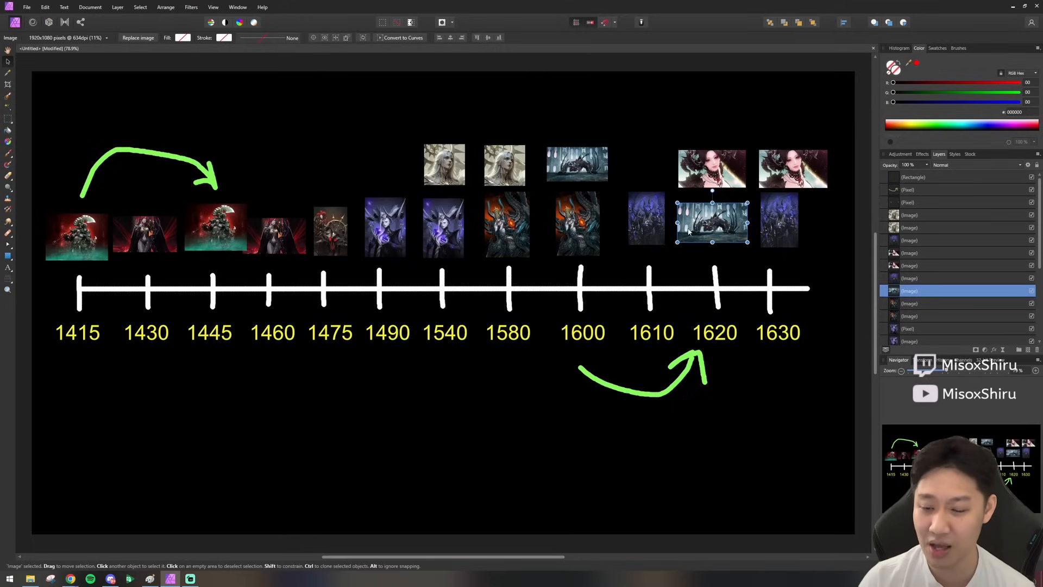
{"action": "left_click_drag", "start_coordinate": [712, 223], "coordinate": [715, 103]}
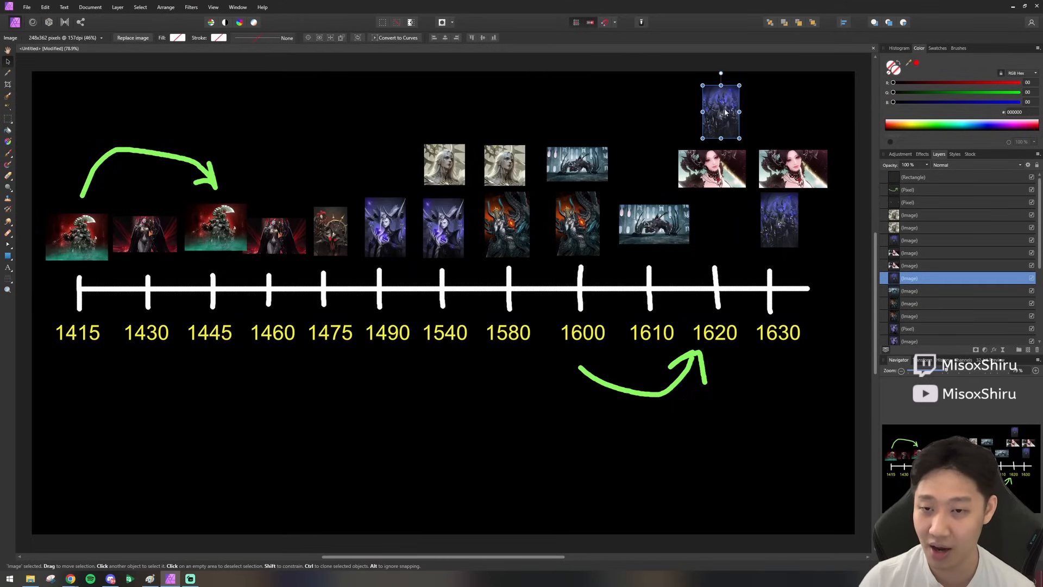
{"action": "left_click", "coordinate": [648, 224]}
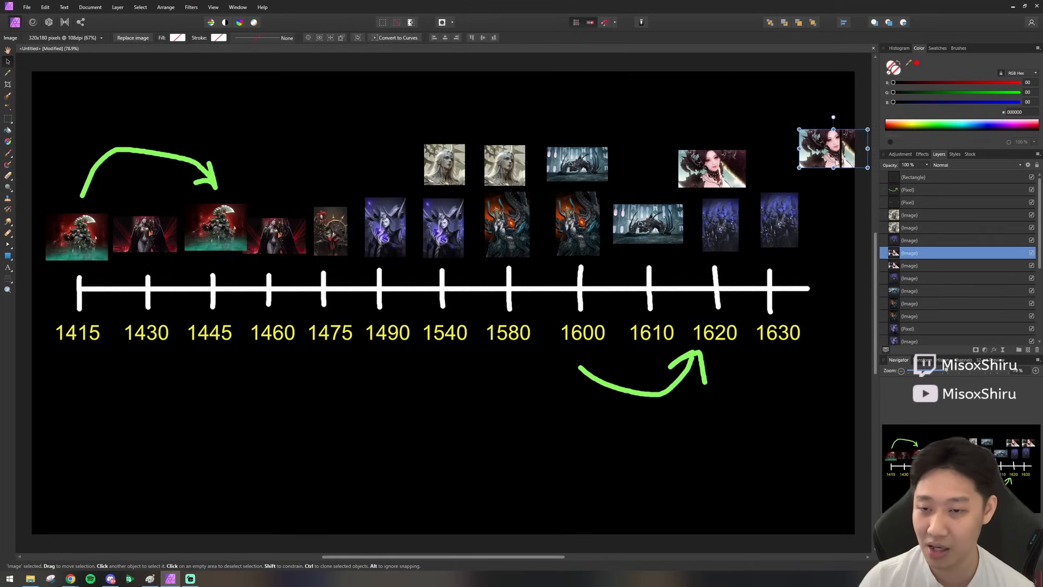
{"action": "left_click_drag", "start_coordinate": [834, 147], "coordinate": [728, 166]}
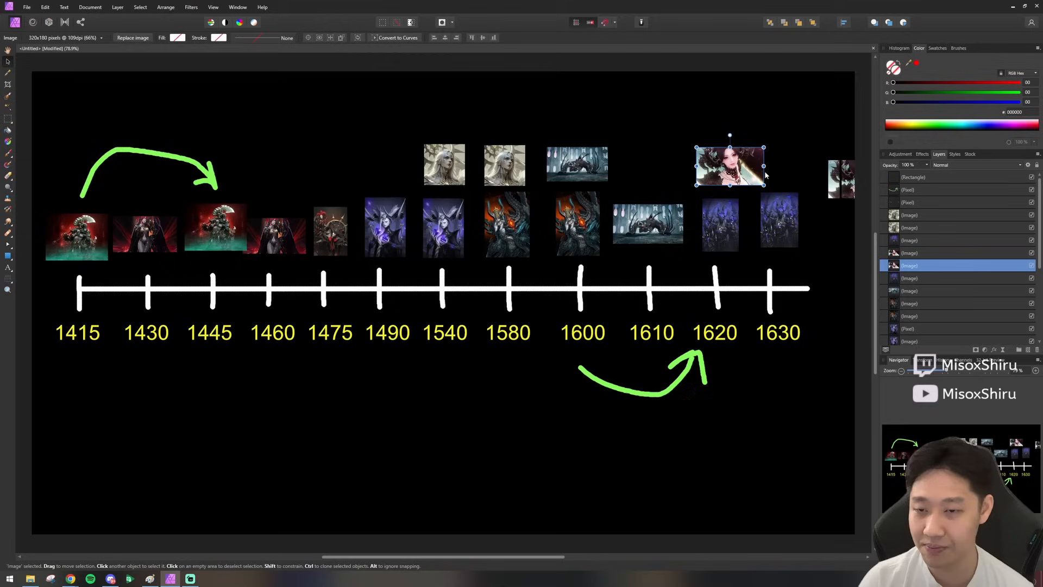
{"action": "left_click_drag", "start_coordinate": [729, 166], "coordinate": [778, 168]}
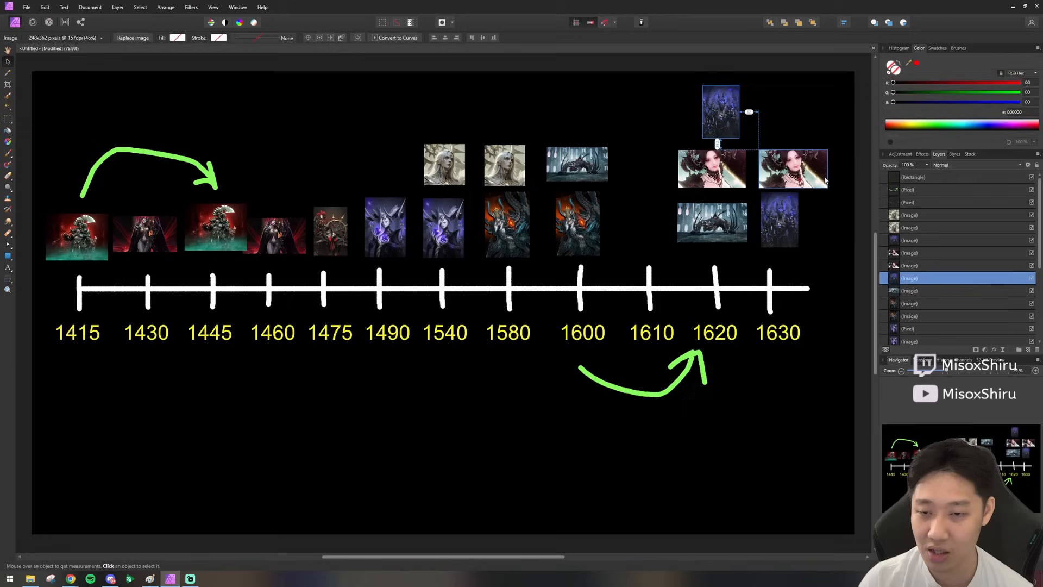
{"action": "left_click_drag", "start_coordinate": [720, 110], "coordinate": [645, 220]}
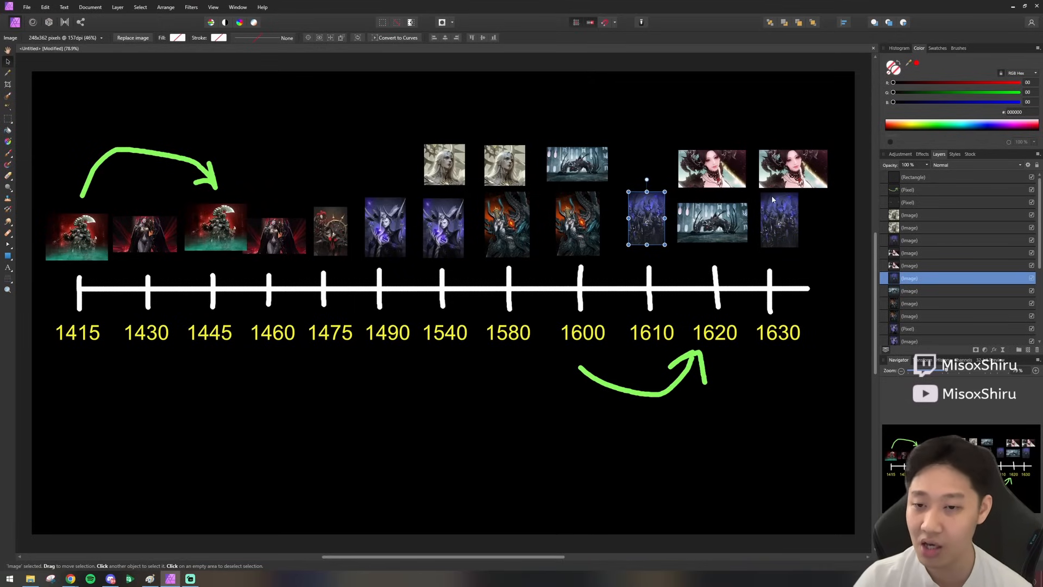
{"action": "left_click", "coordinate": [780, 222]}
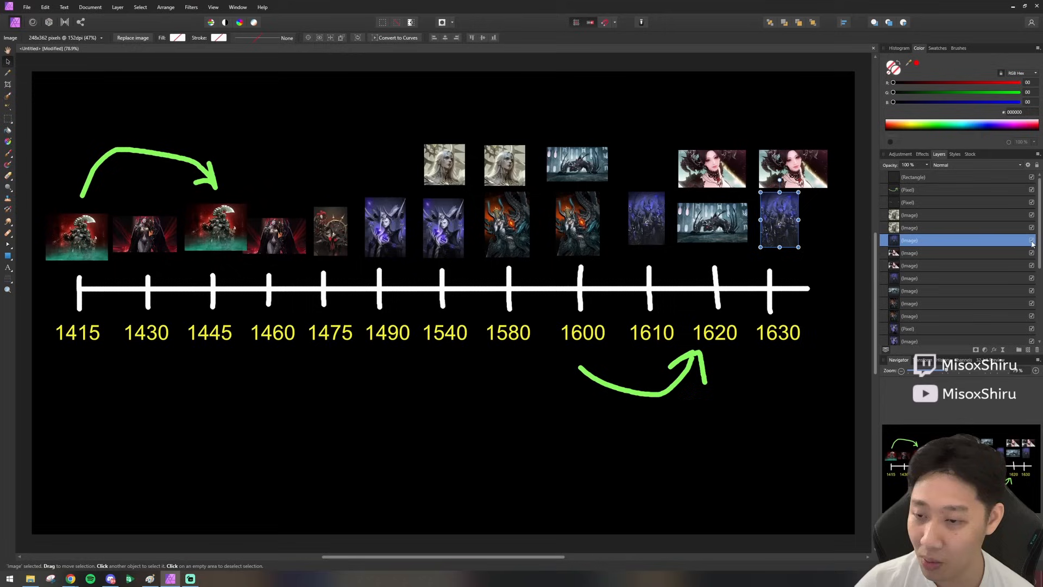
{"action": "mouse_move", "coordinate": [852, 242]}
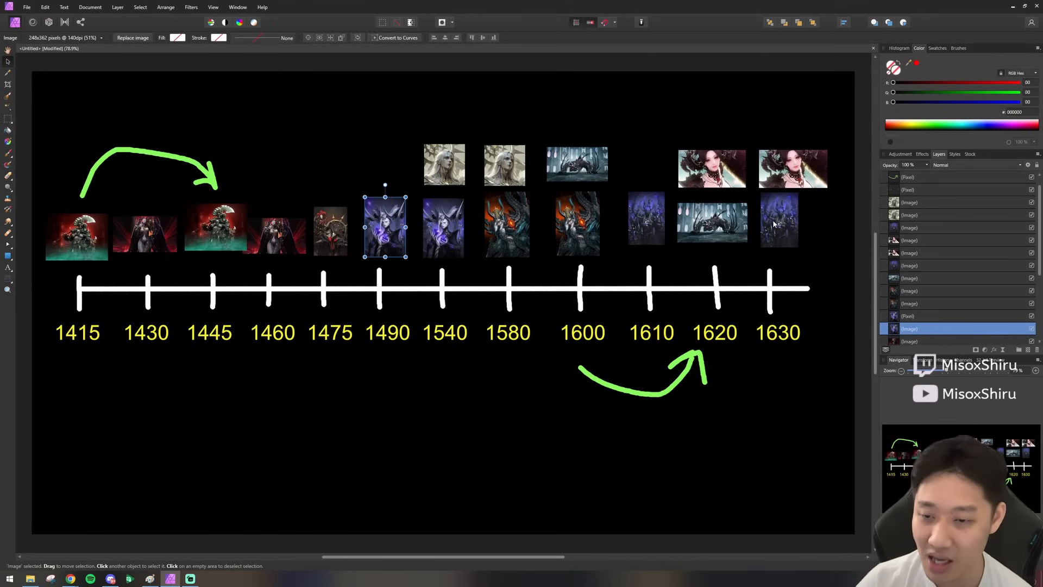
{"action": "left_click", "coordinate": [778, 221]}
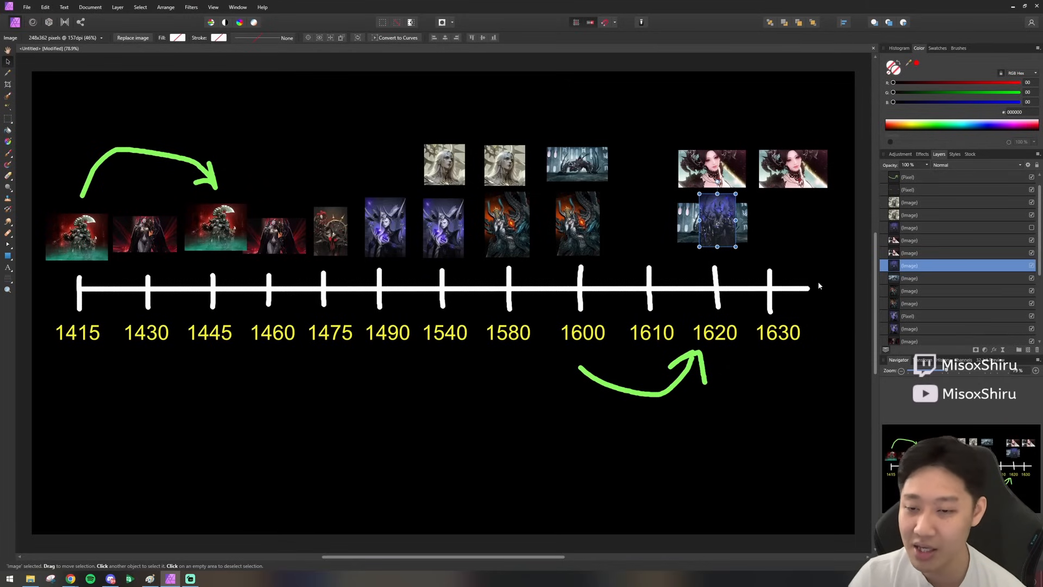
{"action": "left_click_drag", "start_coordinate": [716, 223], "coordinate": [645, 220]}
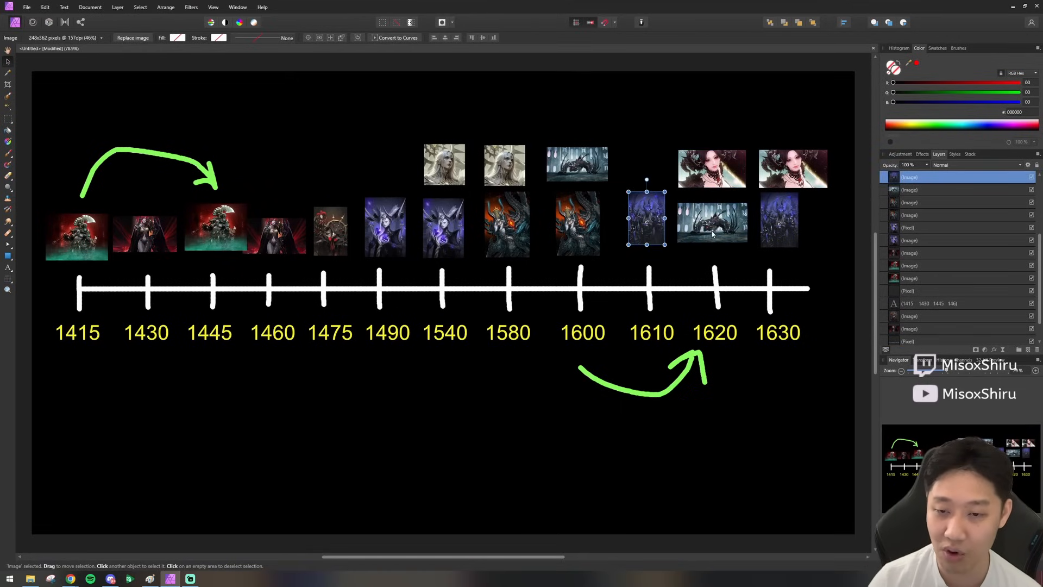
{"action": "mouse_move", "coordinate": [778, 228]}
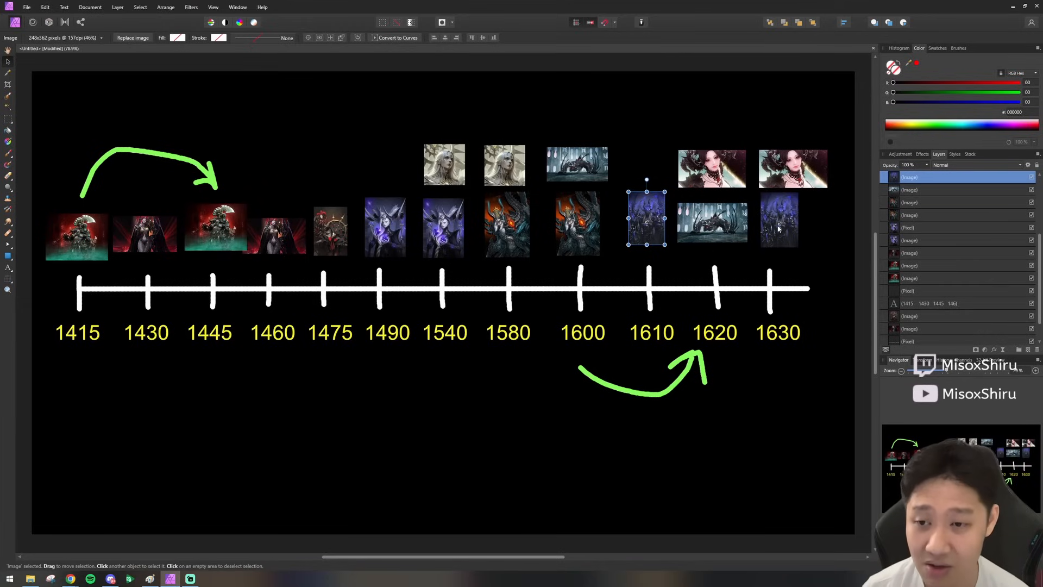
{"action": "left_click", "coordinate": [793, 168]}
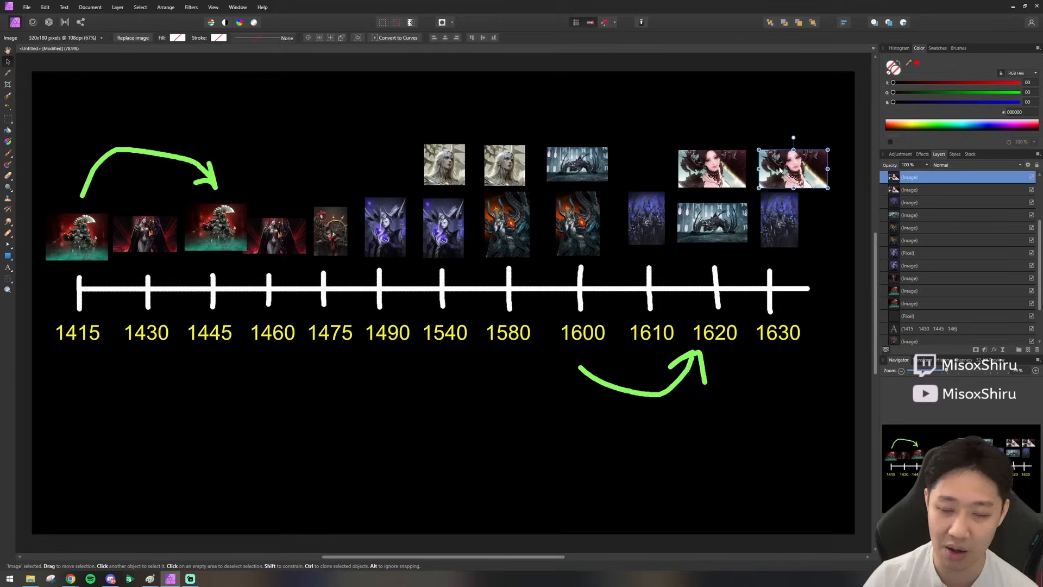